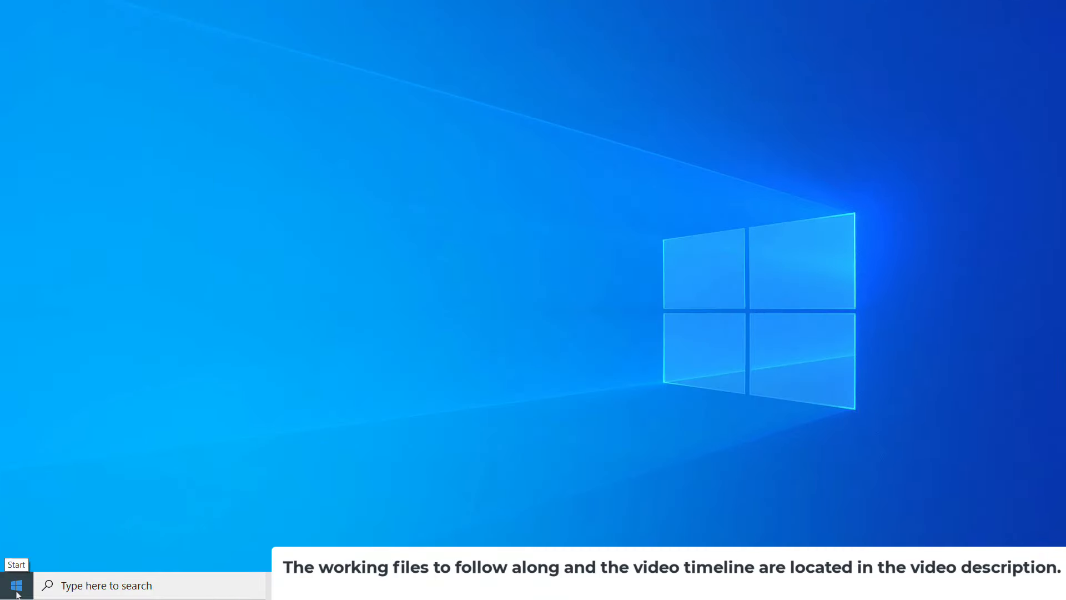
# Step: Launch Word from the Start menu's app list, scrolled down to W
pyautogui.click(16, 584)
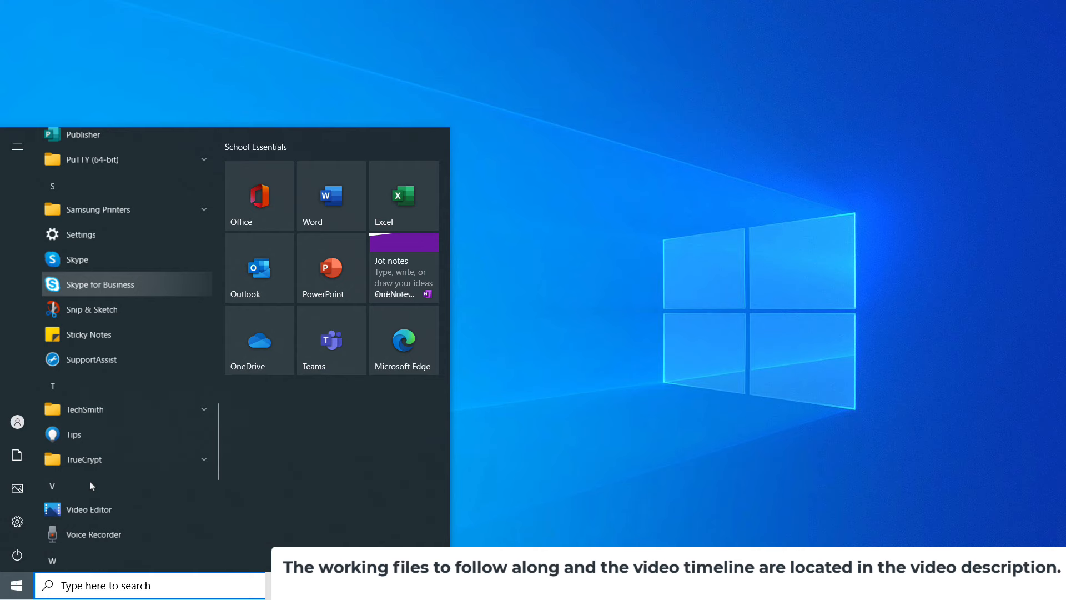
pyautogui.scroll(-3)
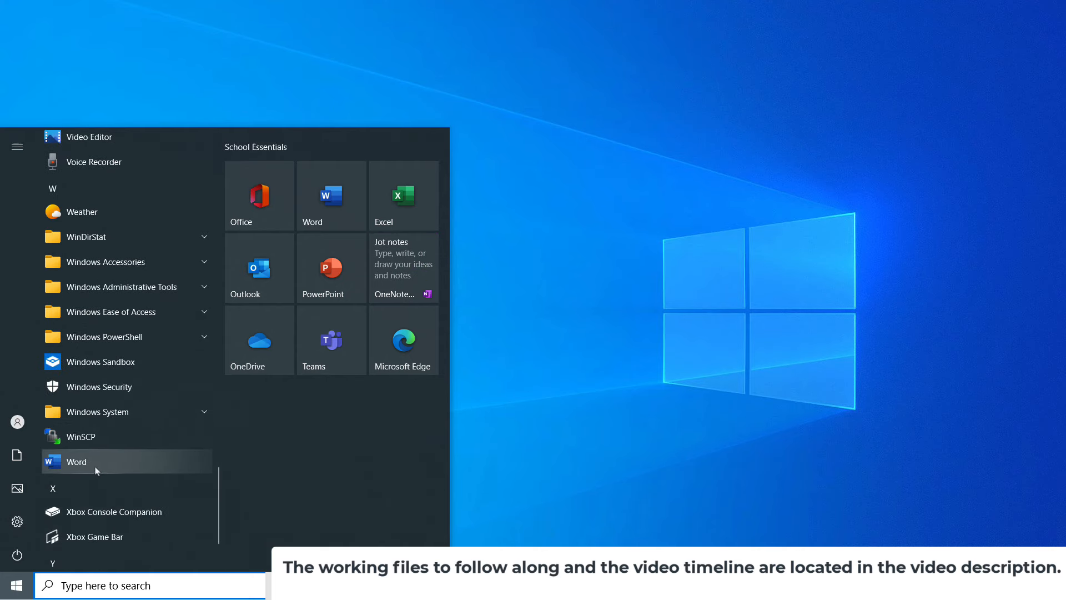
pyautogui.click(149, 585)
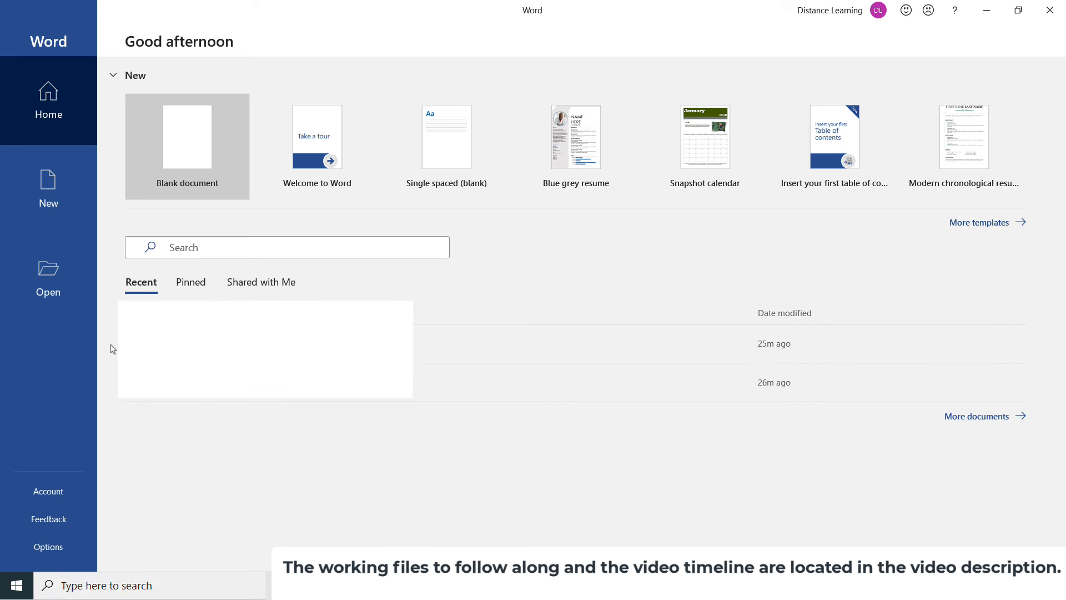
pyautogui.moveTo(112, 75)
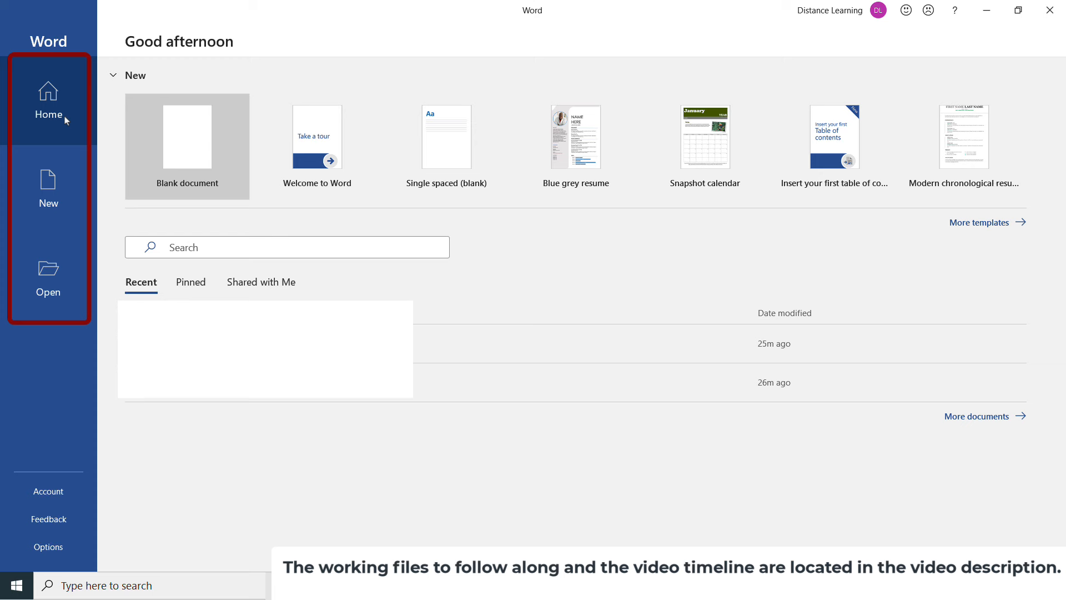
pyautogui.moveTo(66, 120)
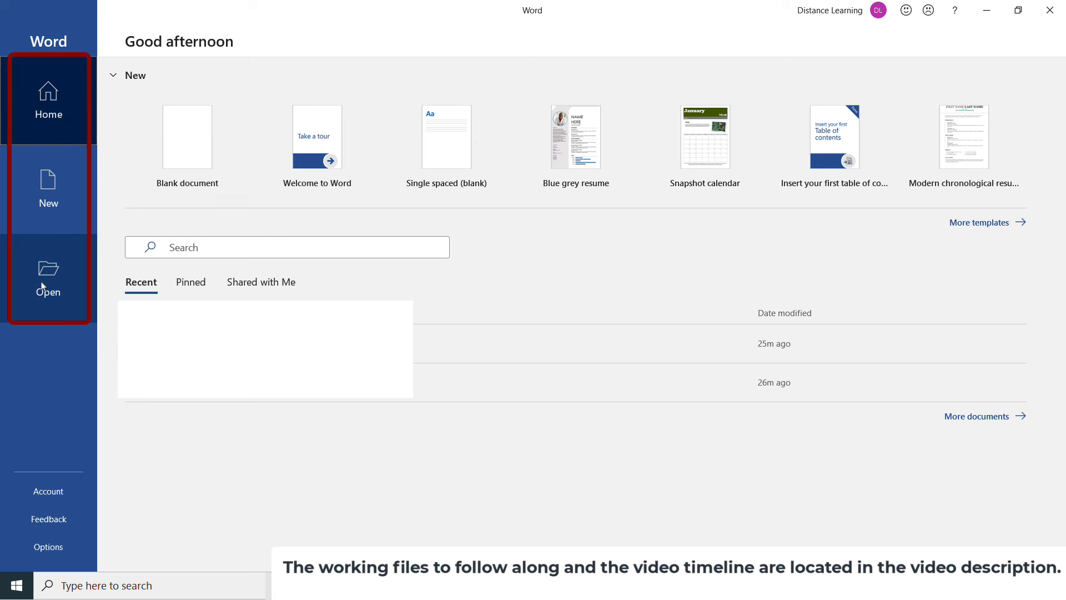
pyautogui.moveTo(187, 141)
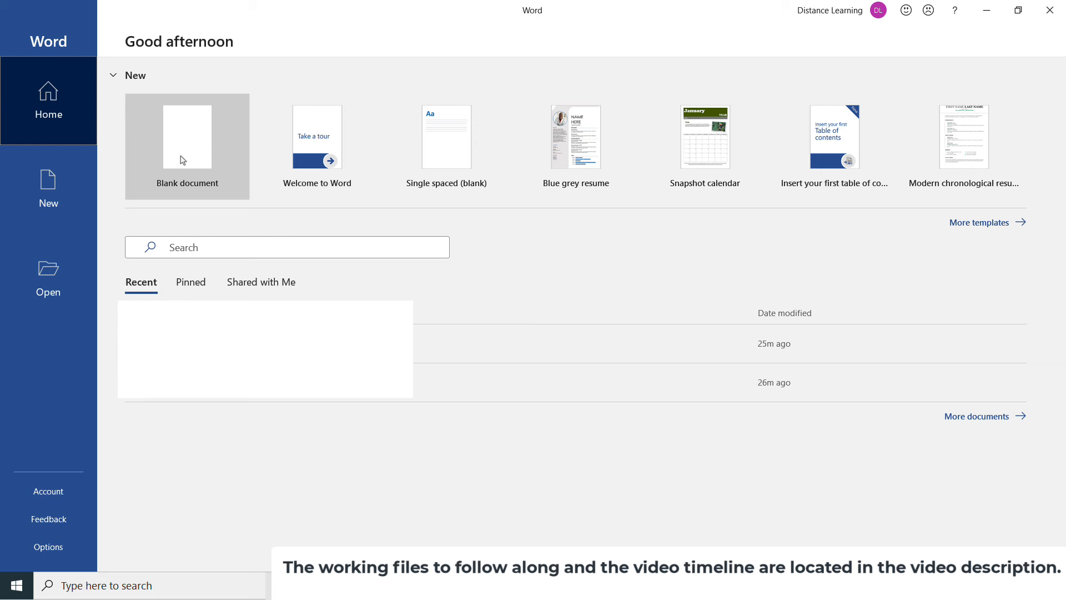
pyautogui.moveTo(212, 176)
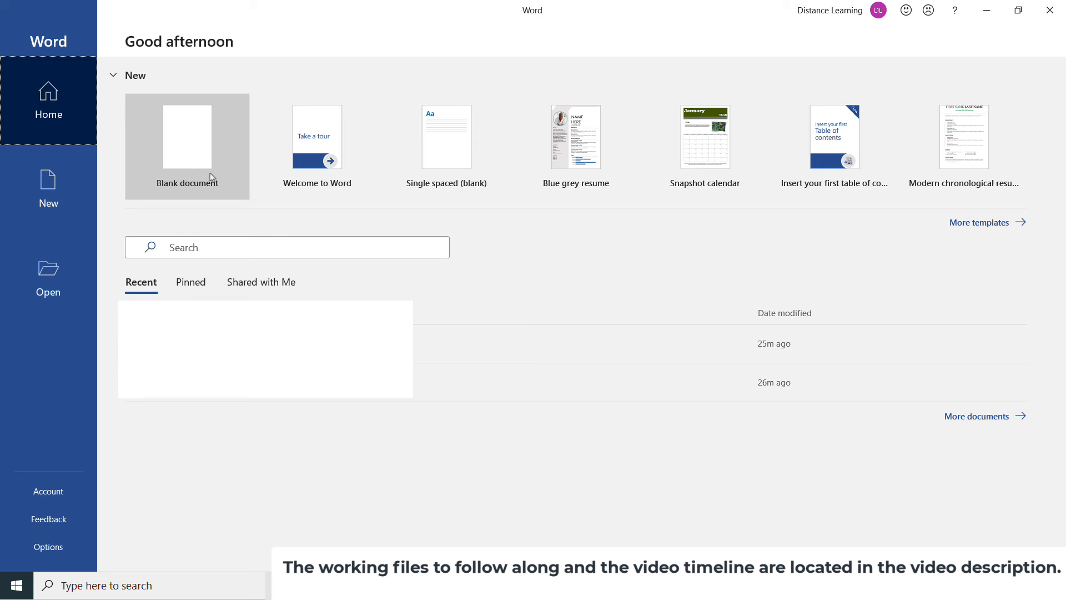
pyautogui.moveTo(316, 136)
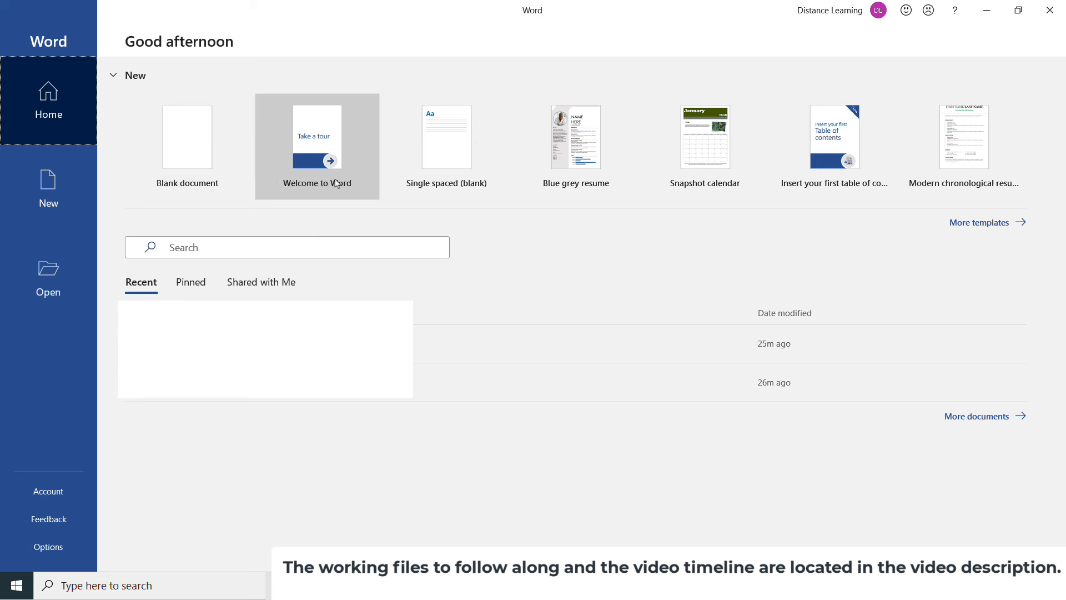
pyautogui.moveTo(616, 180)
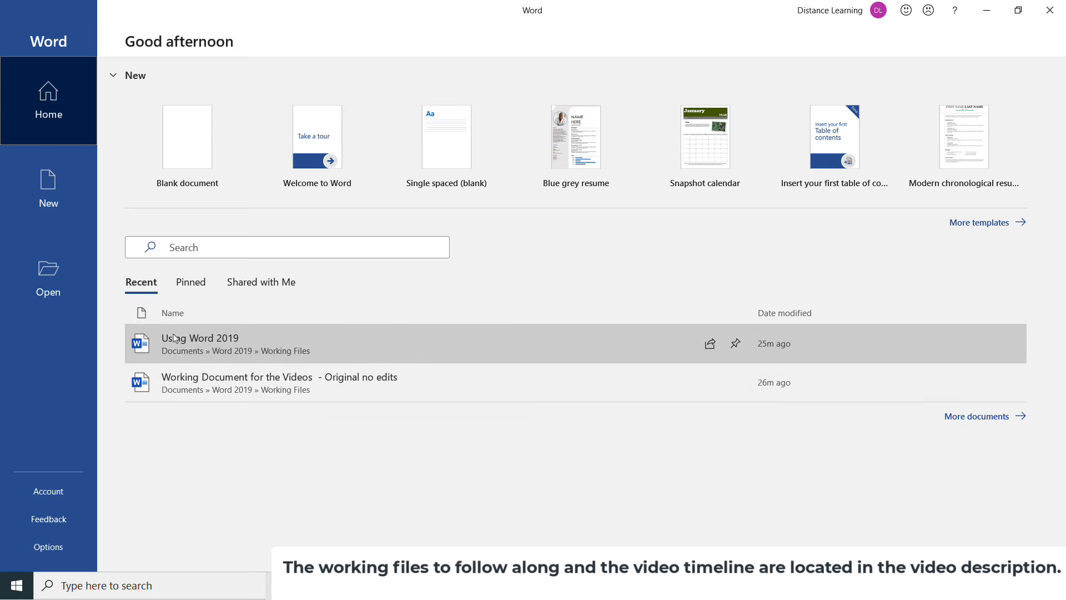
pyautogui.moveTo(198, 320)
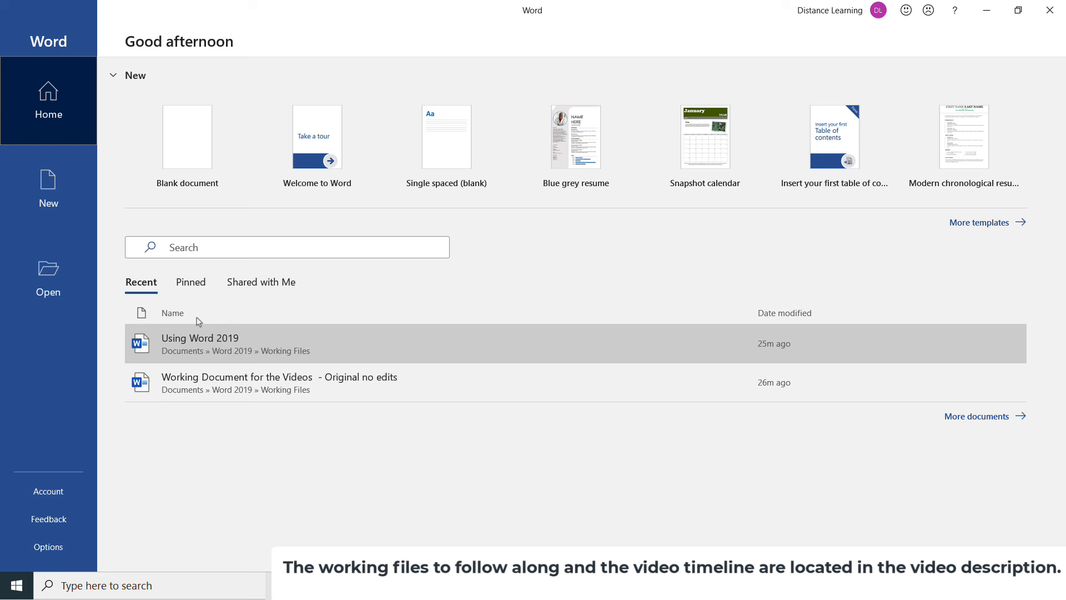
pyautogui.click(191, 281)
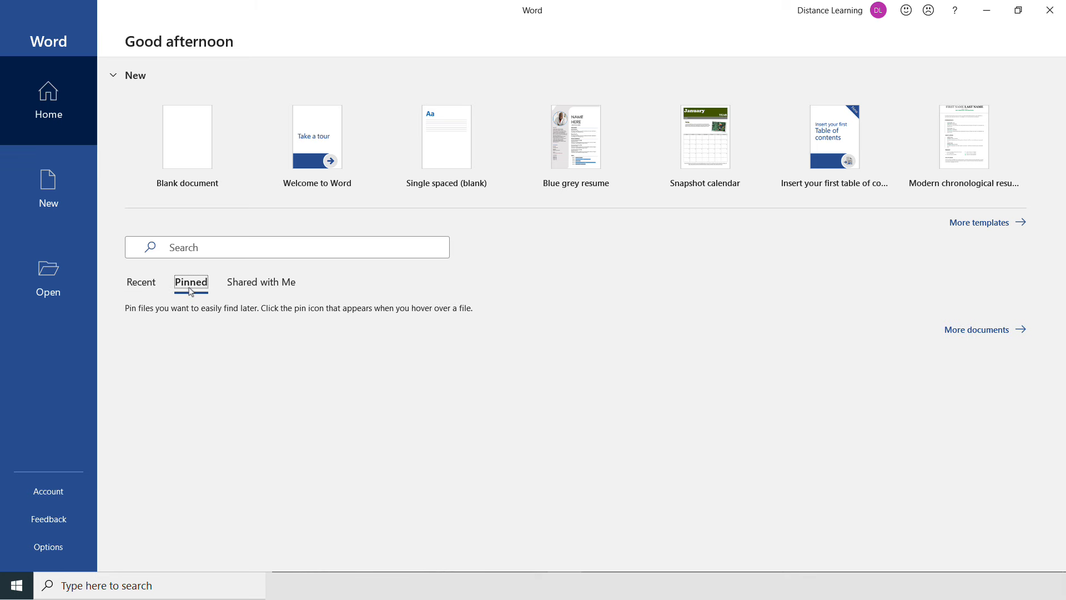
pyautogui.click(261, 282)
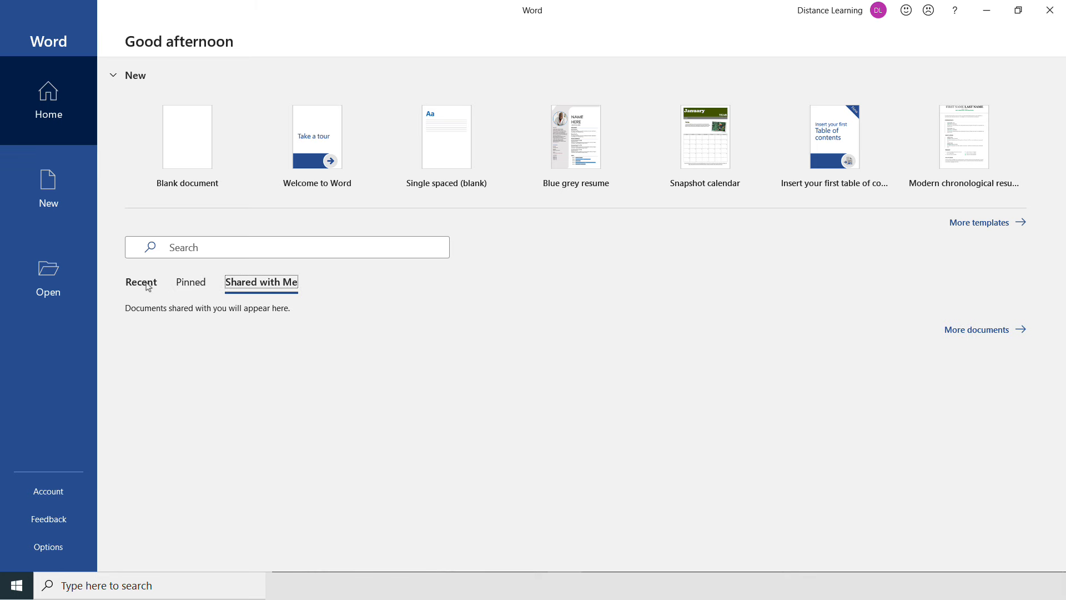
pyautogui.click(141, 282)
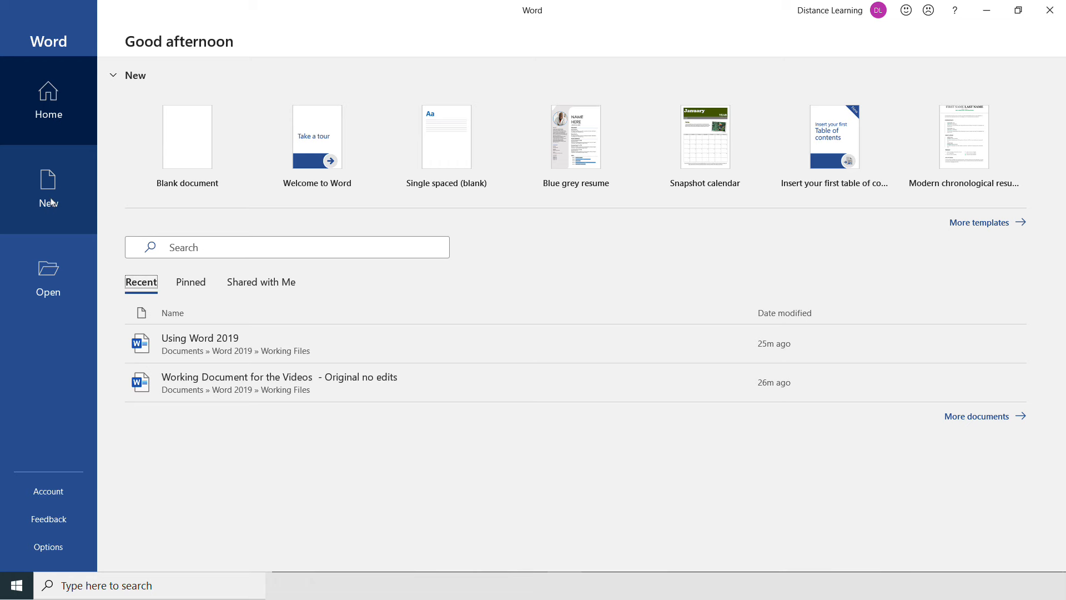
# Step: Go to the New backstage page and scroll through the template gallery
pyautogui.click(48, 191)
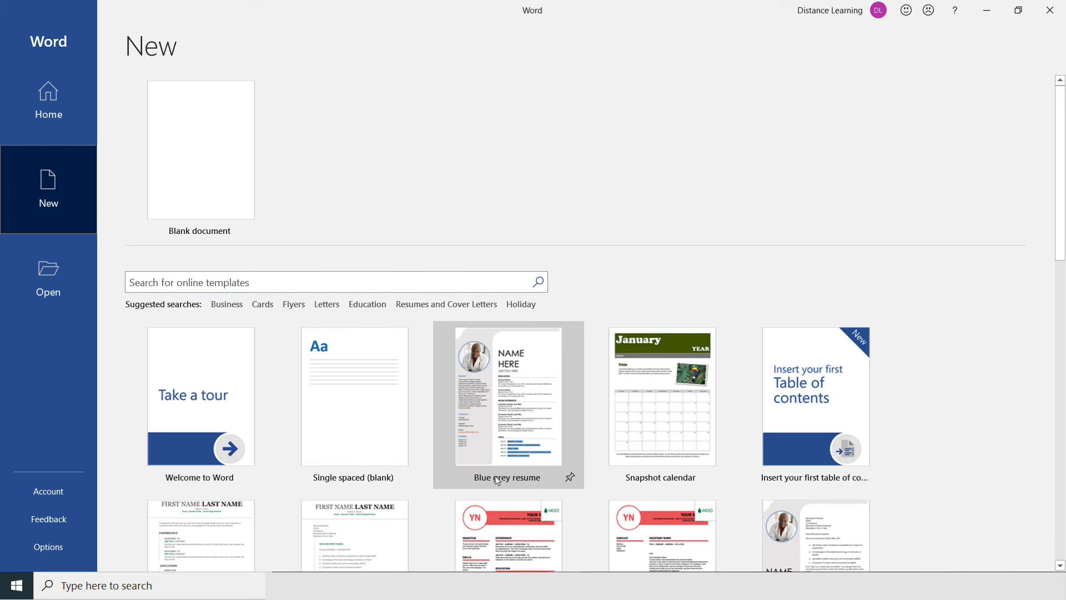
pyautogui.scroll(-3)
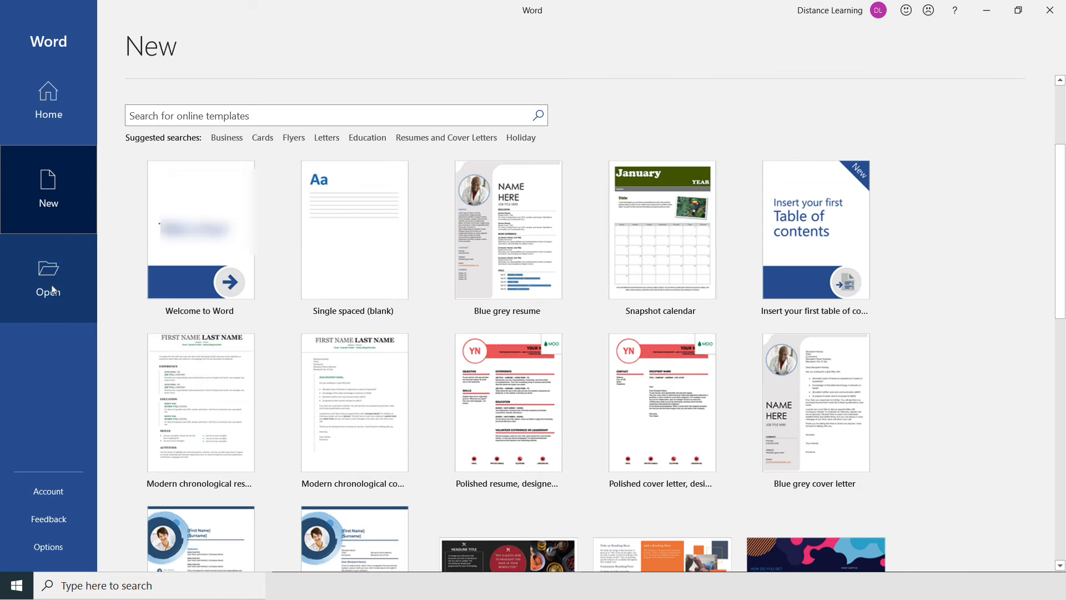
# Step: Switch to the Open page showing Recent, Shared with Me, This PC and Browse
pyautogui.click(48, 279)
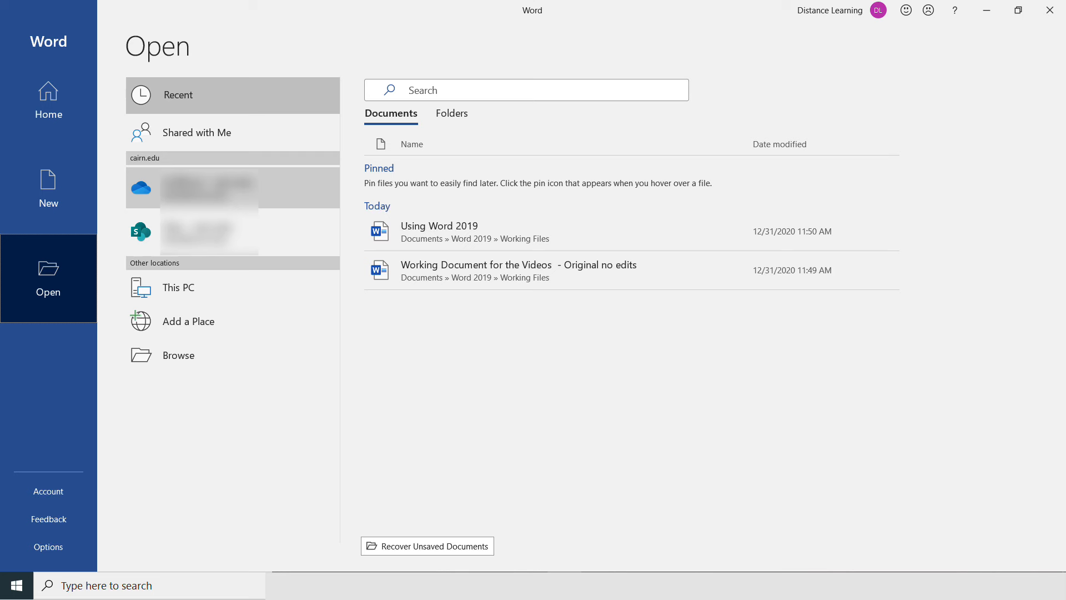
pyautogui.moveTo(503, 318)
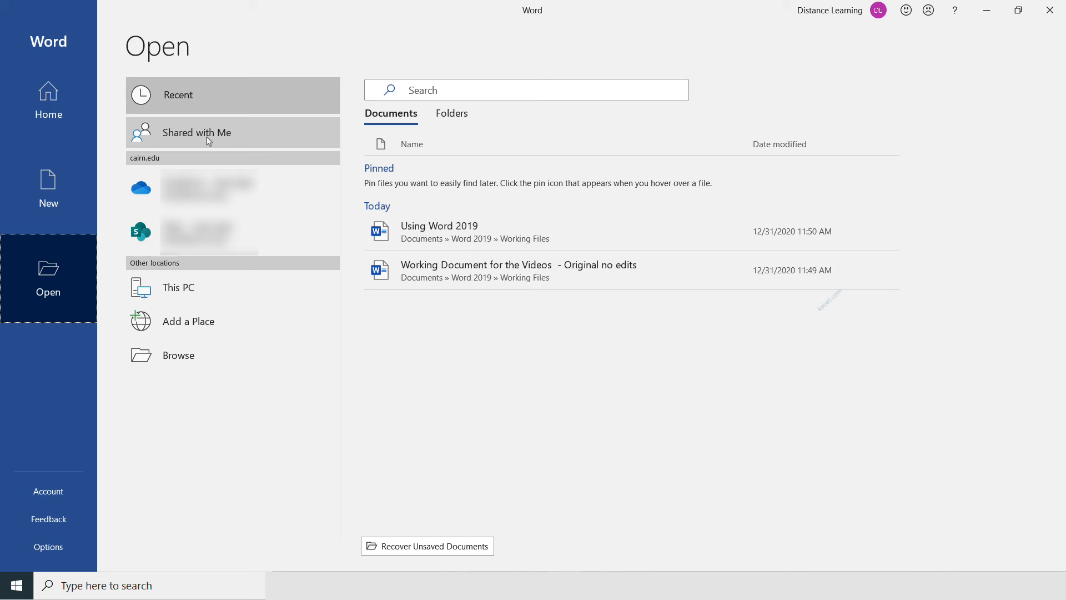
pyautogui.moveTo(177, 287)
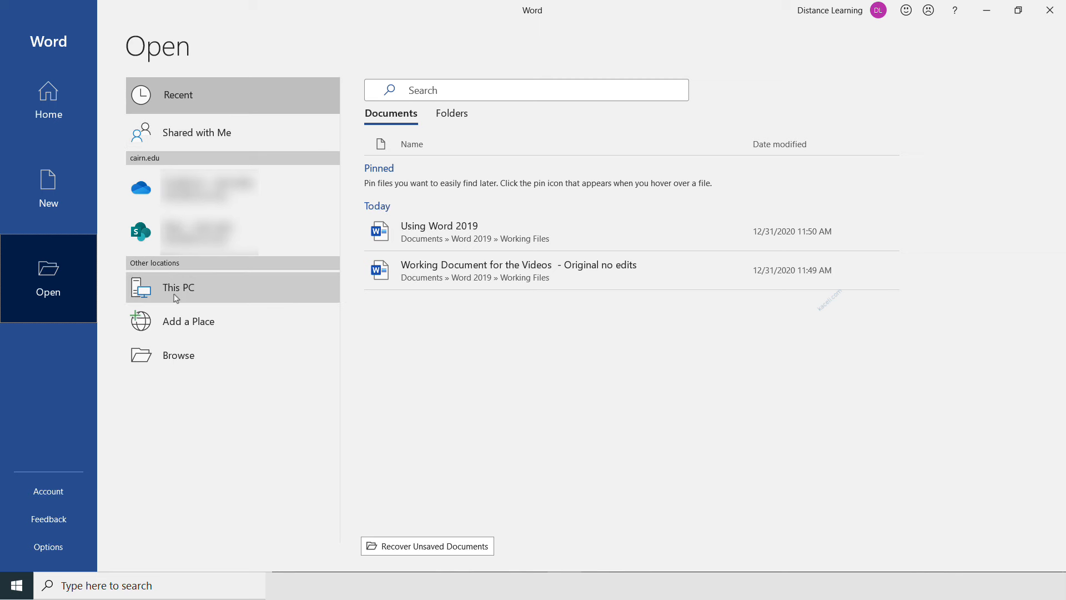
pyautogui.moveTo(93, 496)
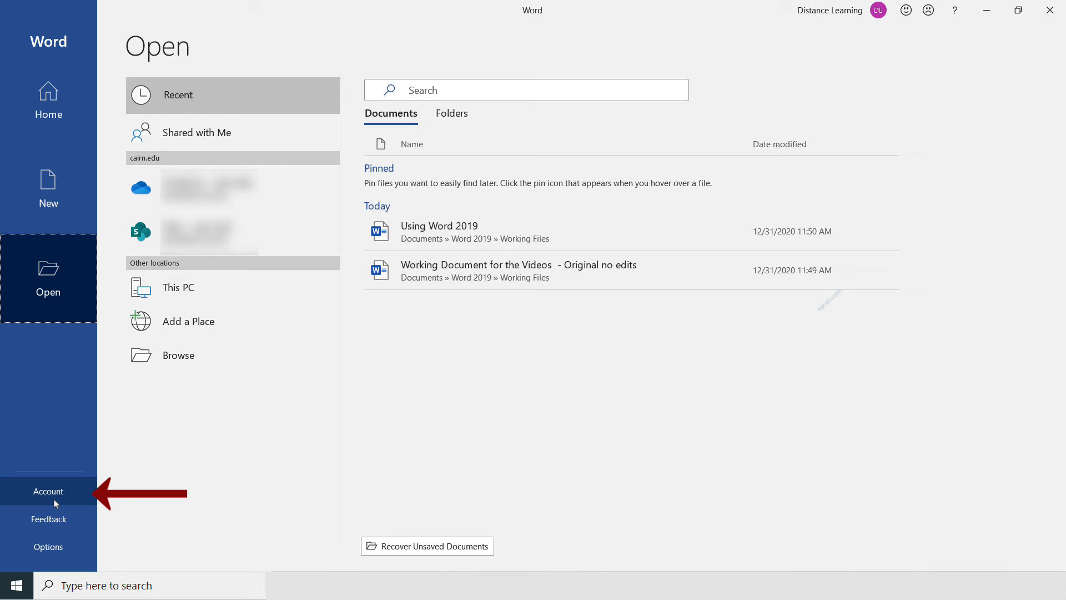
# Step: Return to the backstage Home page, then go back to the New page
pyautogui.click(48, 101)
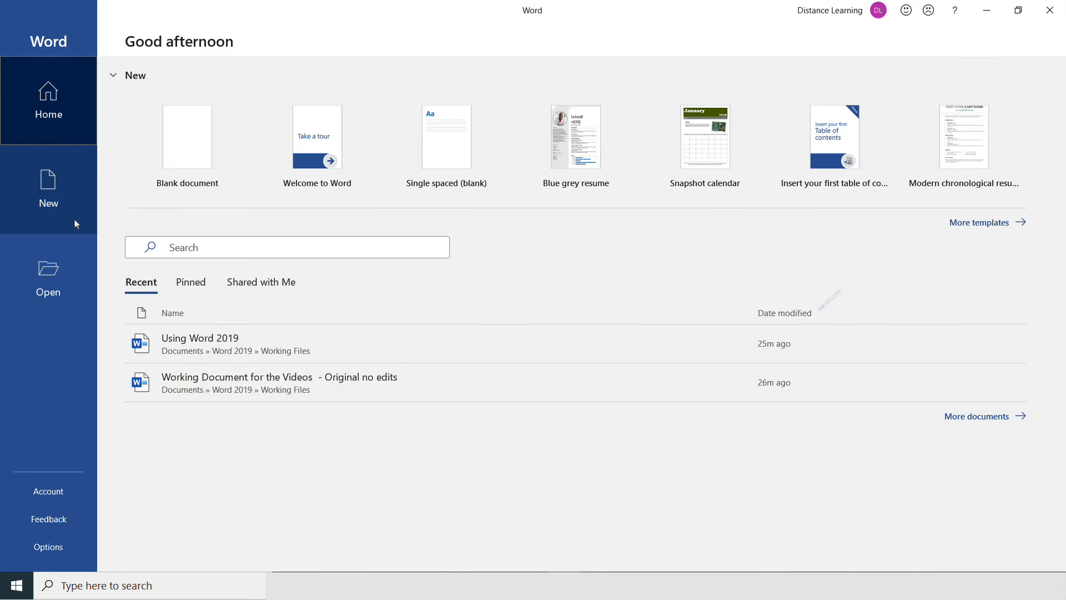
pyautogui.moveTo(59, 186)
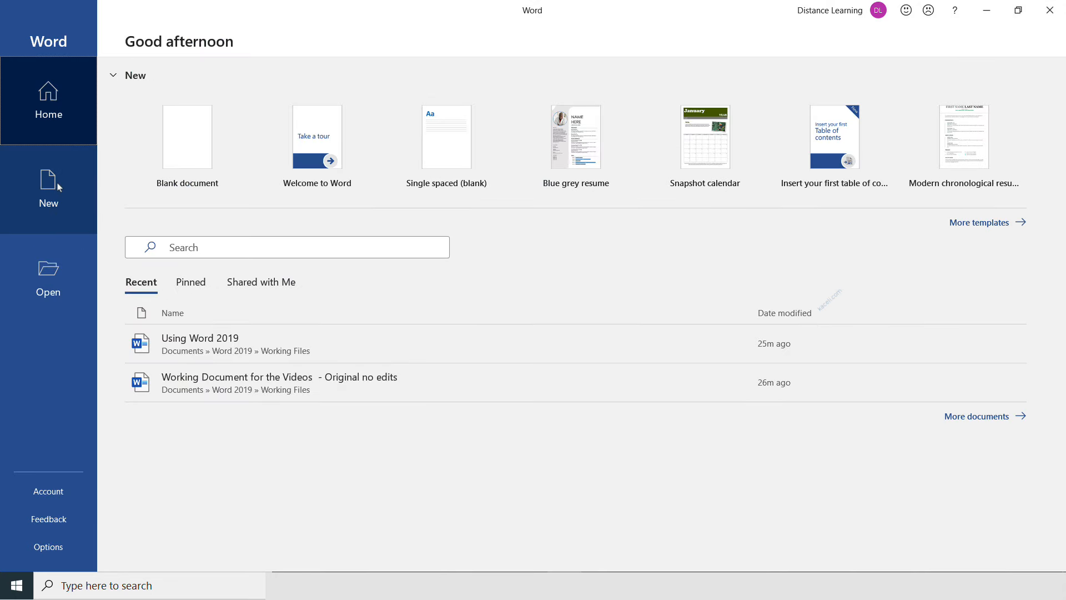
pyautogui.moveTo(187, 136)
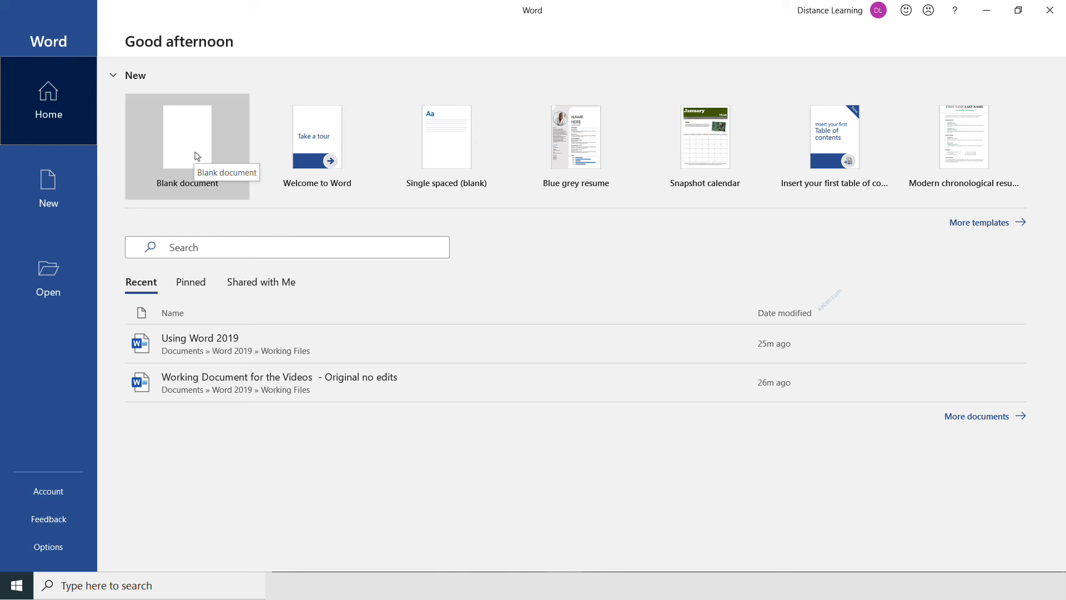
pyautogui.moveTo(88, 212)
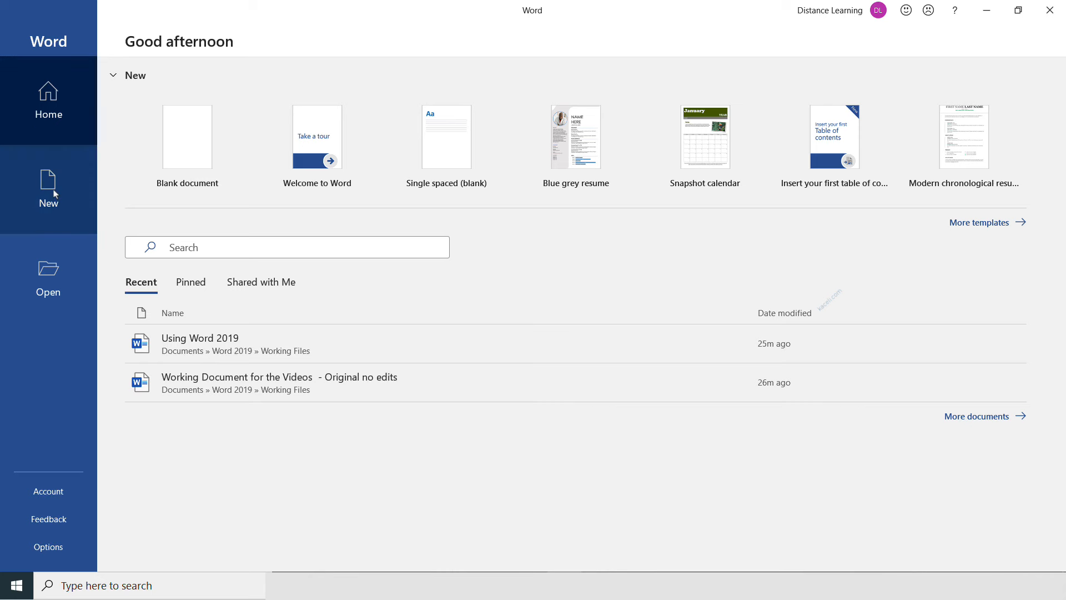
pyautogui.click(48, 189)
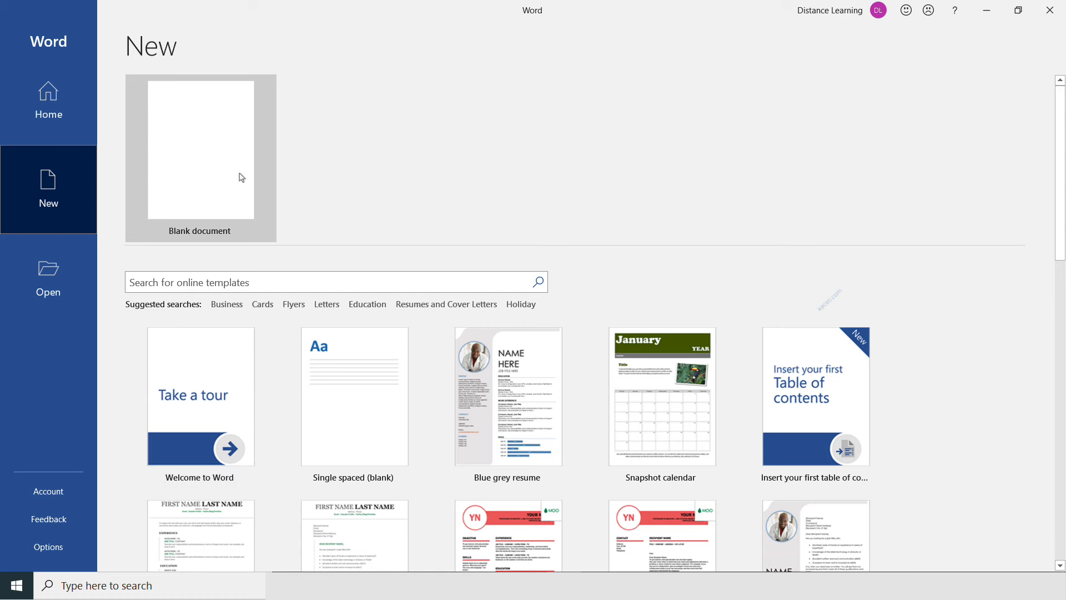
pyautogui.moveTo(218, 173)
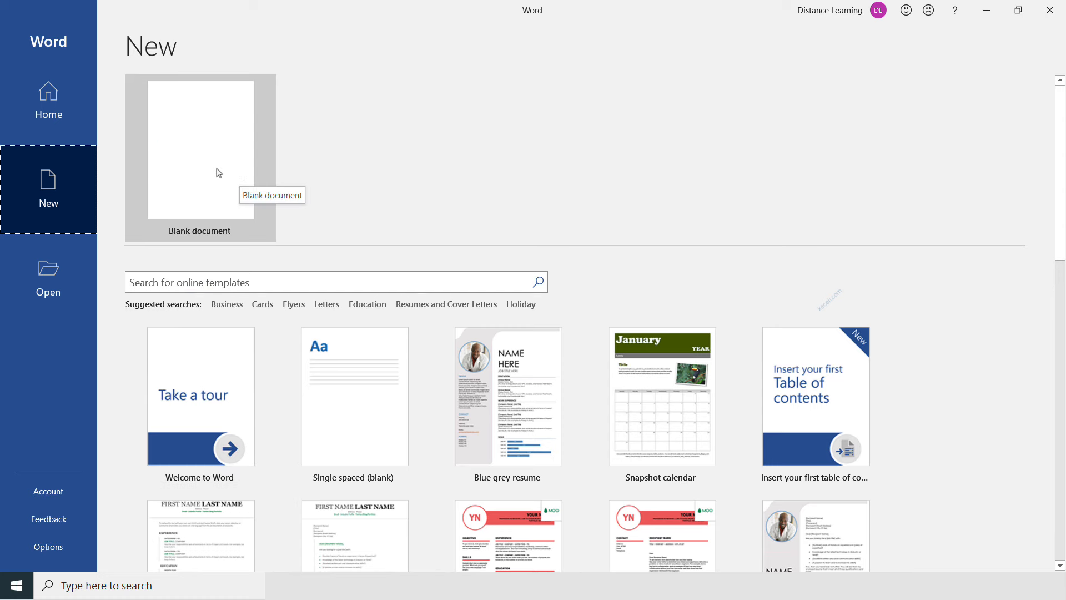
pyautogui.click(200, 149)
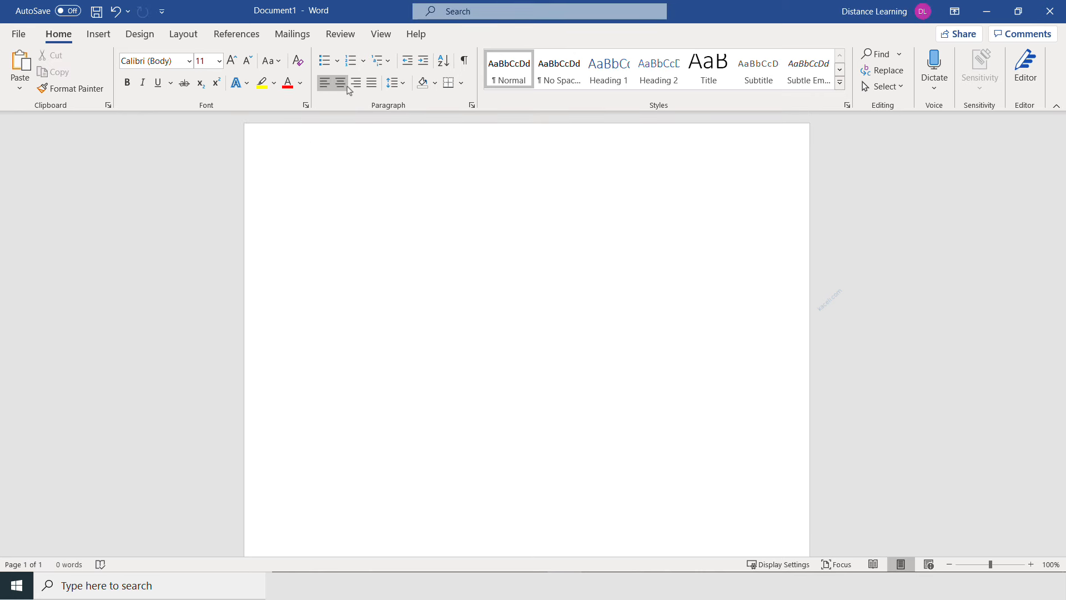
pyautogui.moveTo(340, 82)
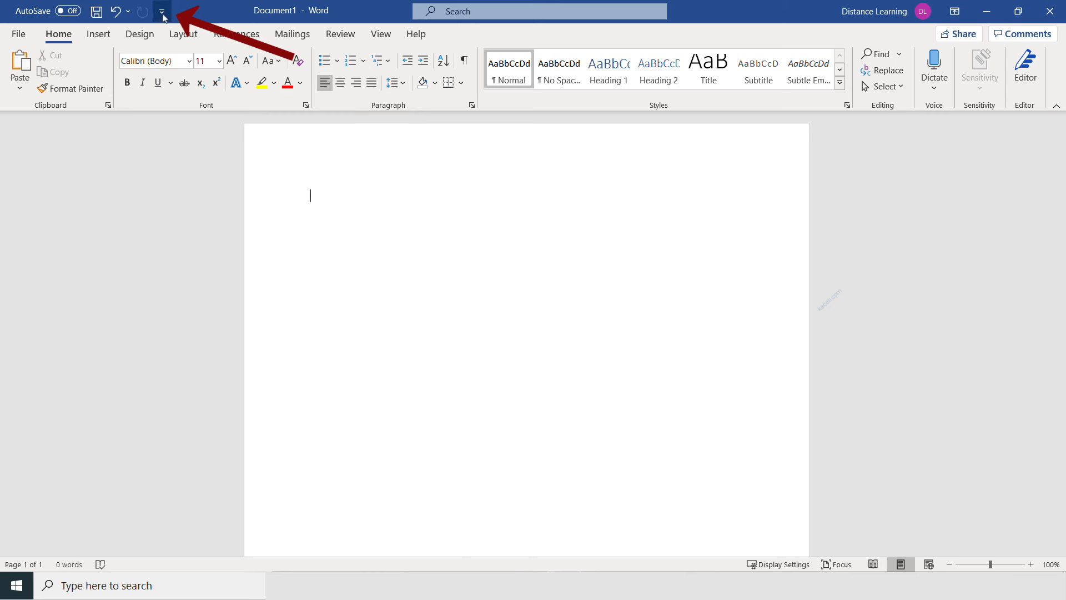
# Step: Tick Open in the Customize Quick Access Toolbar list beside Save, Undo and Redo
pyautogui.click(162, 11)
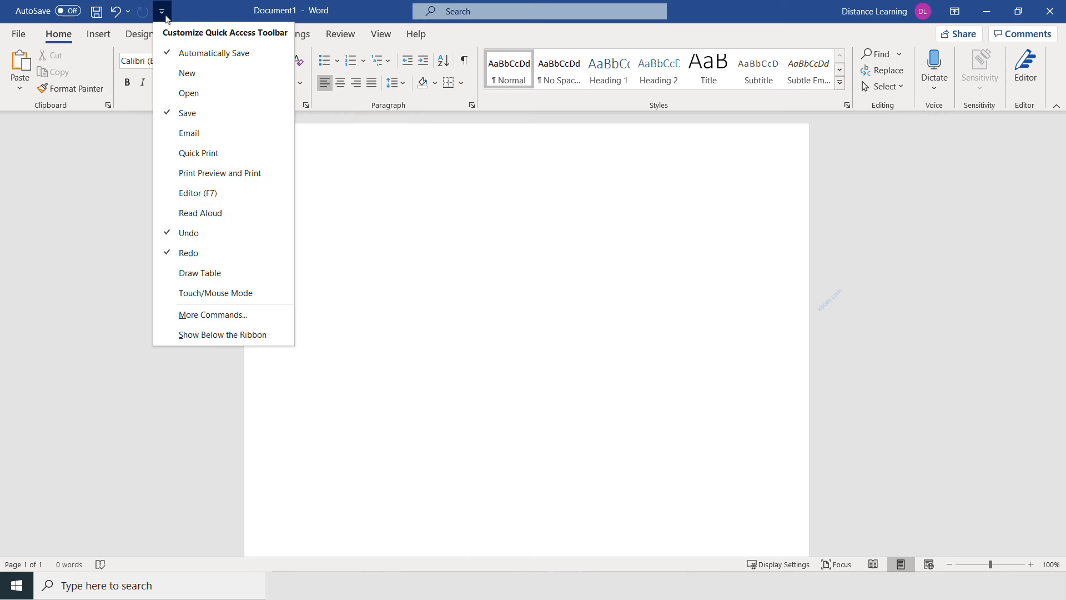
pyautogui.moveTo(210, 27)
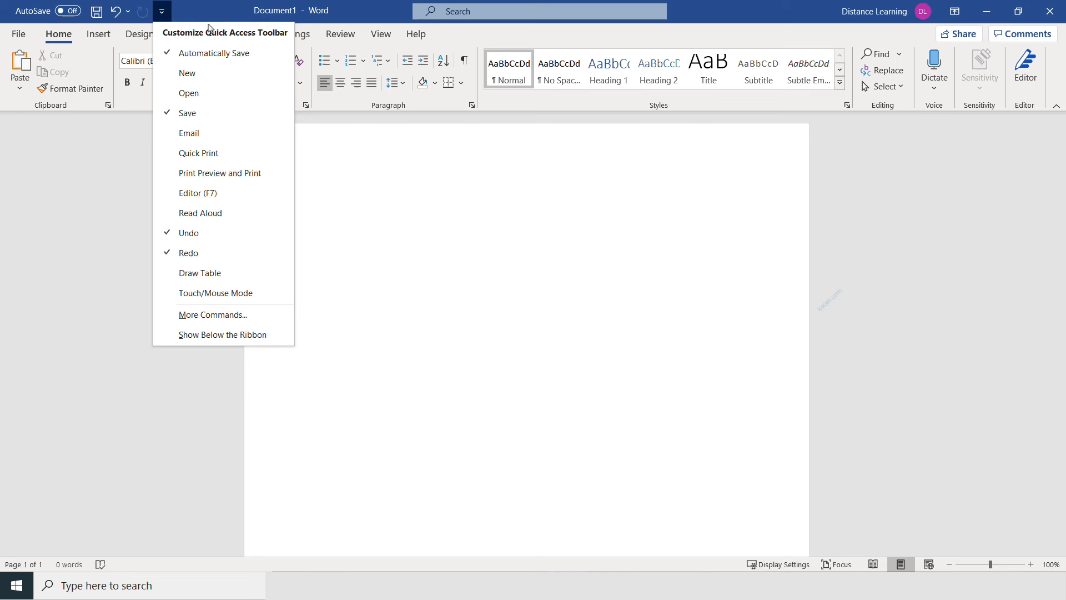
pyautogui.click(162, 11)
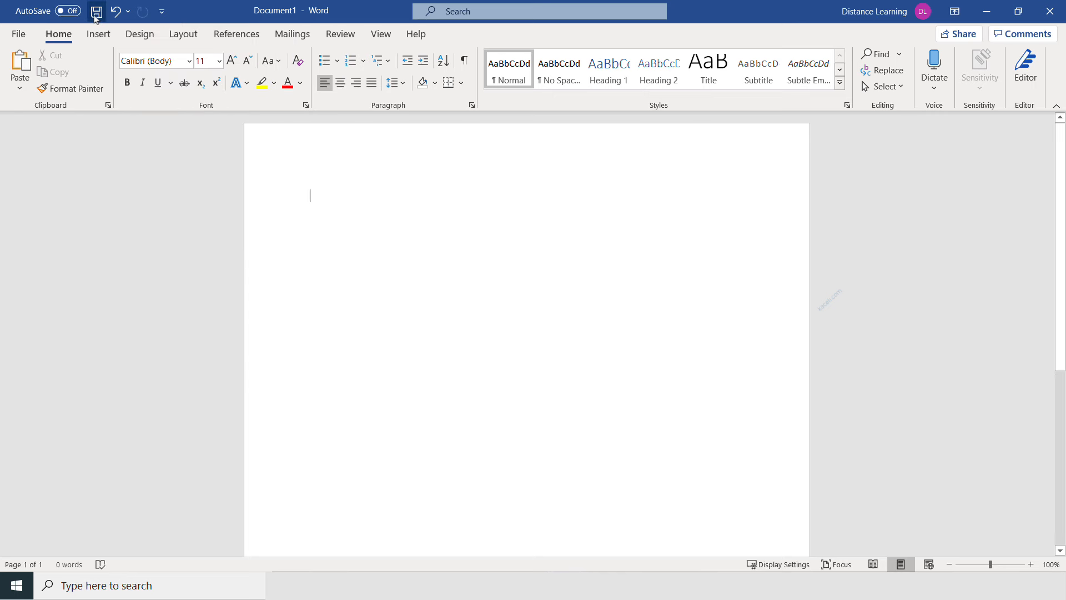
pyautogui.moveTo(161, 11)
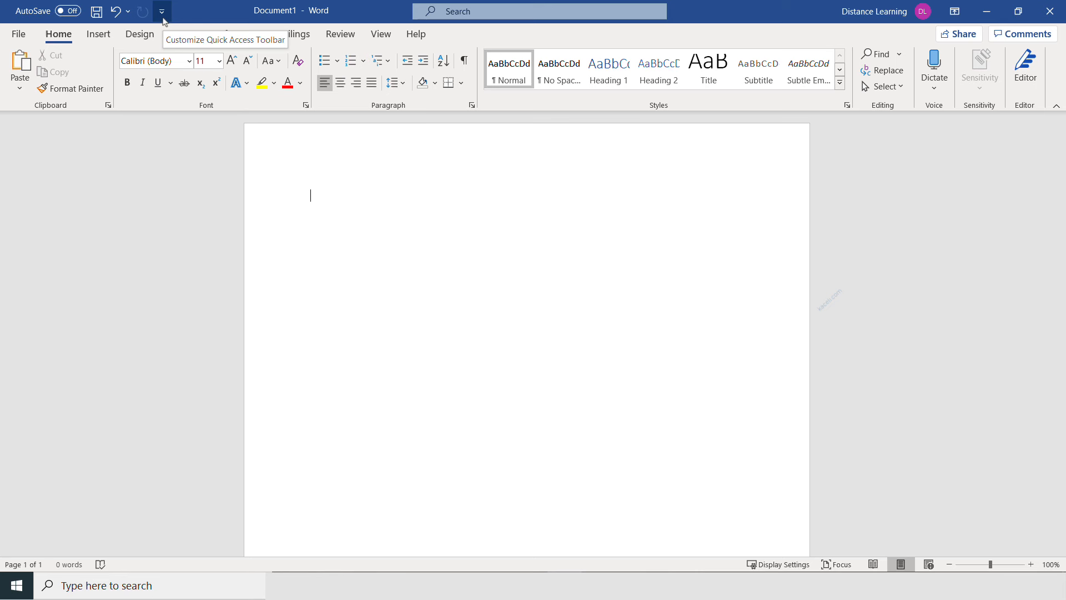
pyautogui.click(161, 12)
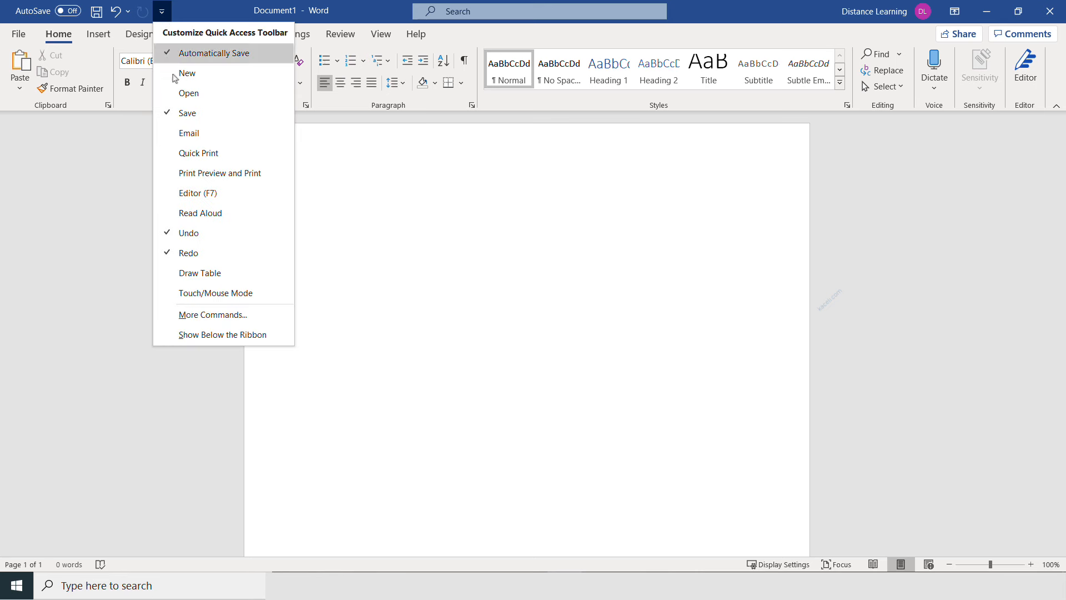
pyautogui.moveTo(197, 143)
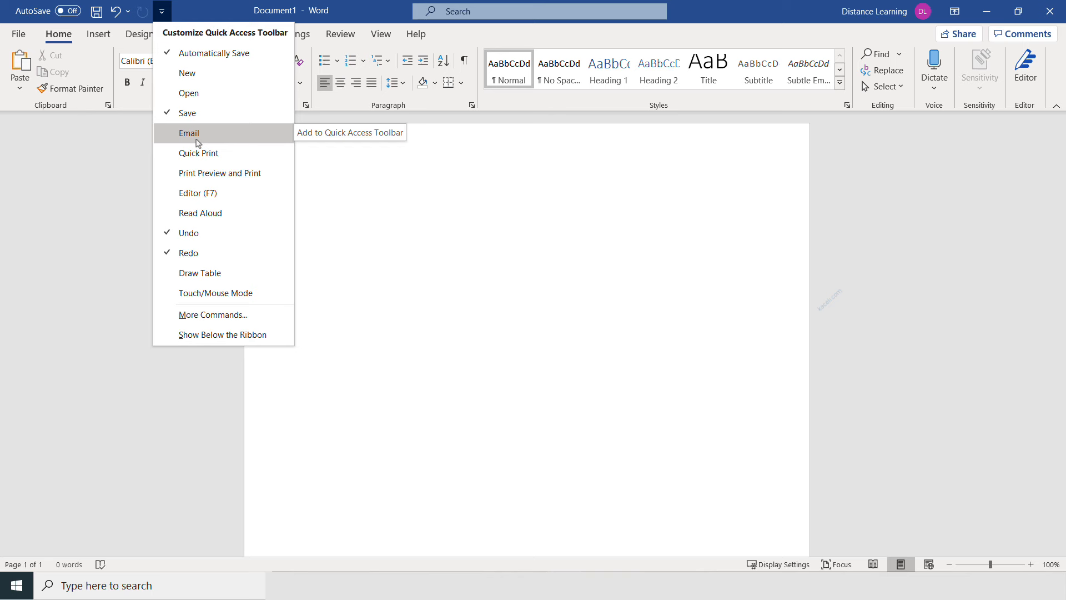
pyautogui.moveTo(193, 93)
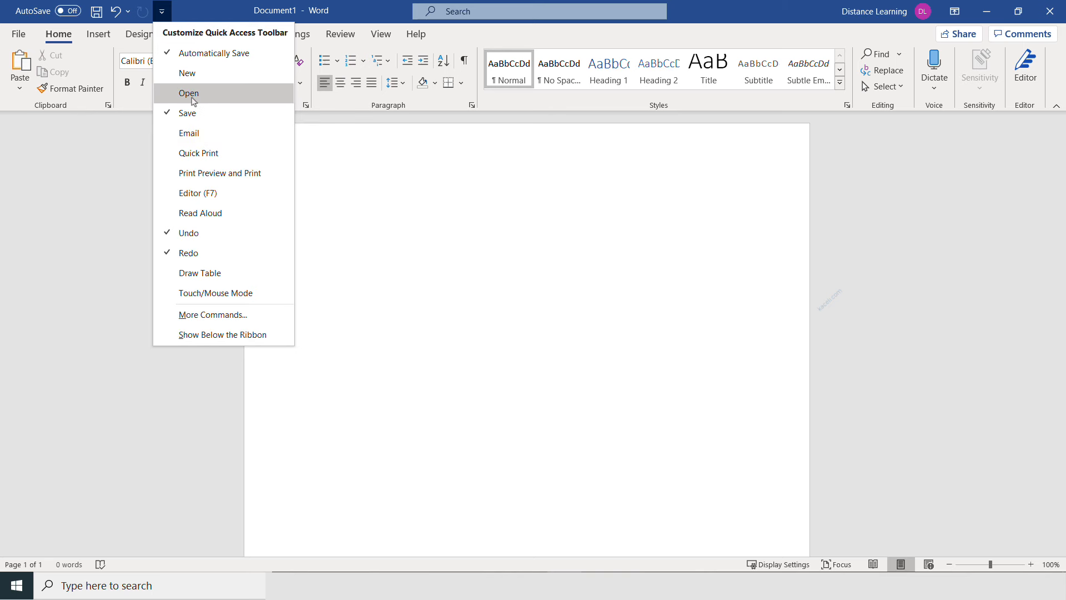
pyautogui.click(162, 12)
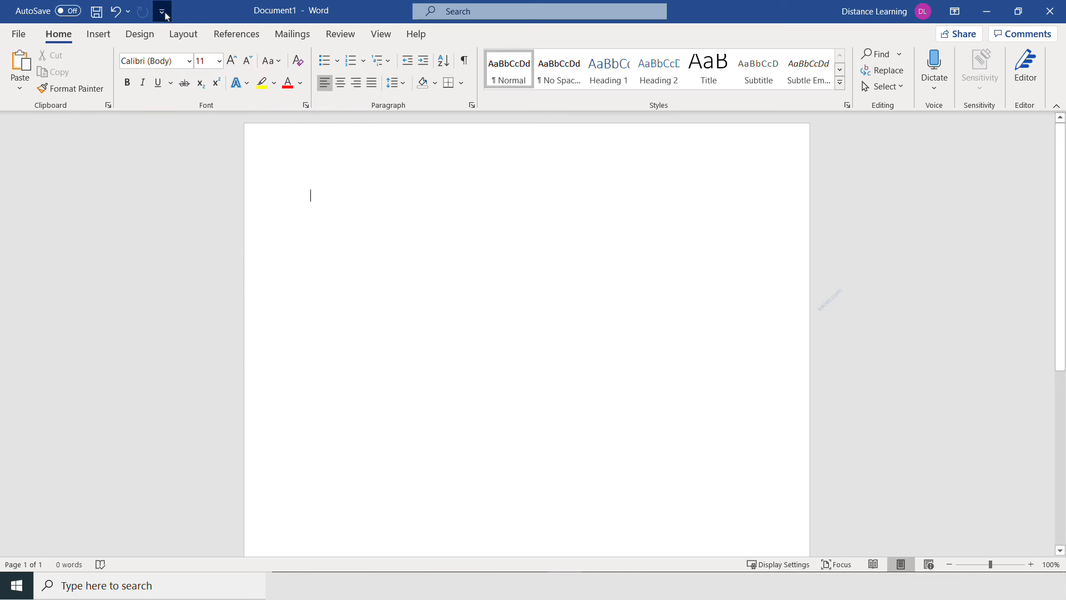
pyautogui.click(162, 12)
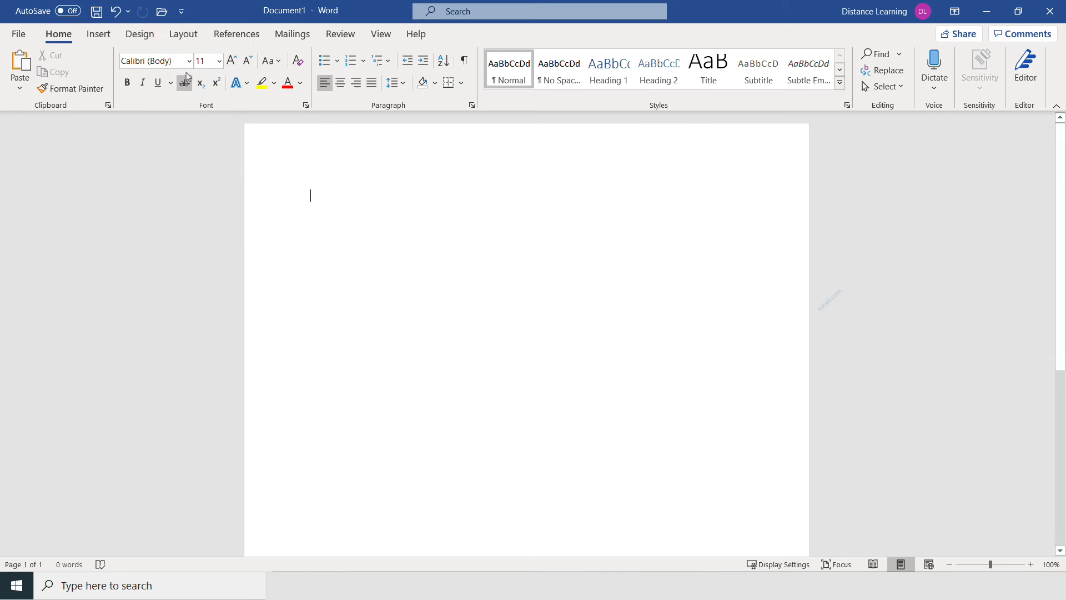
pyautogui.moveTo(161, 11)
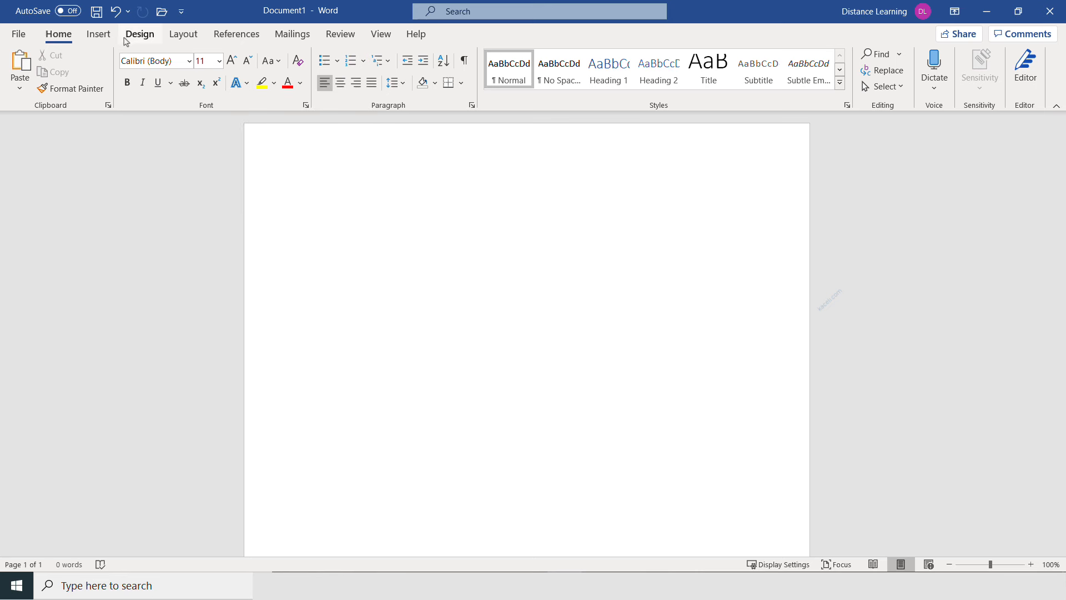
pyautogui.moveTo(140, 39)
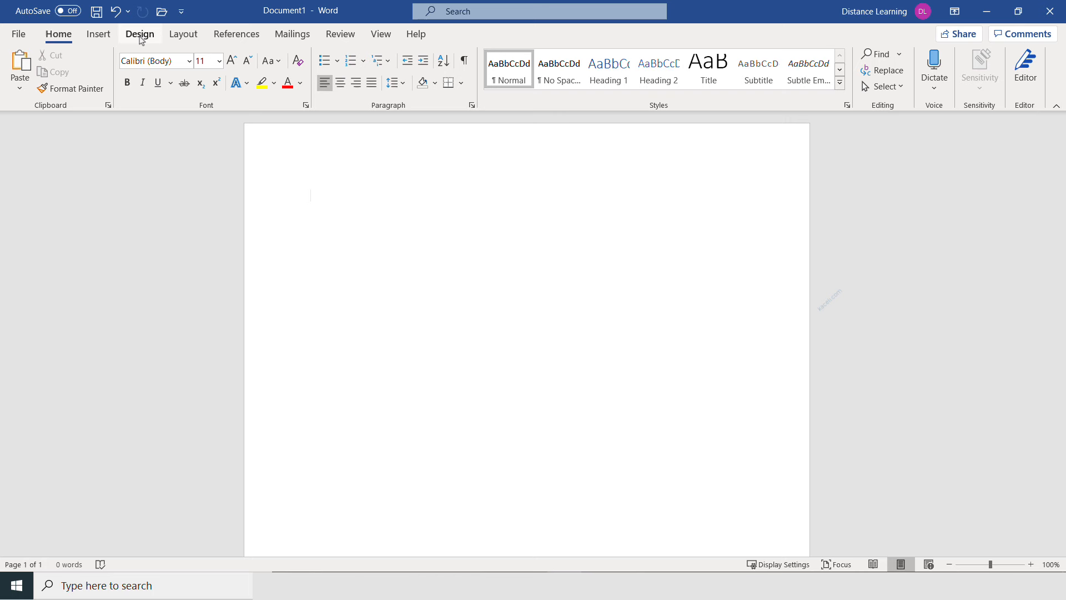
pyautogui.click(98, 34)
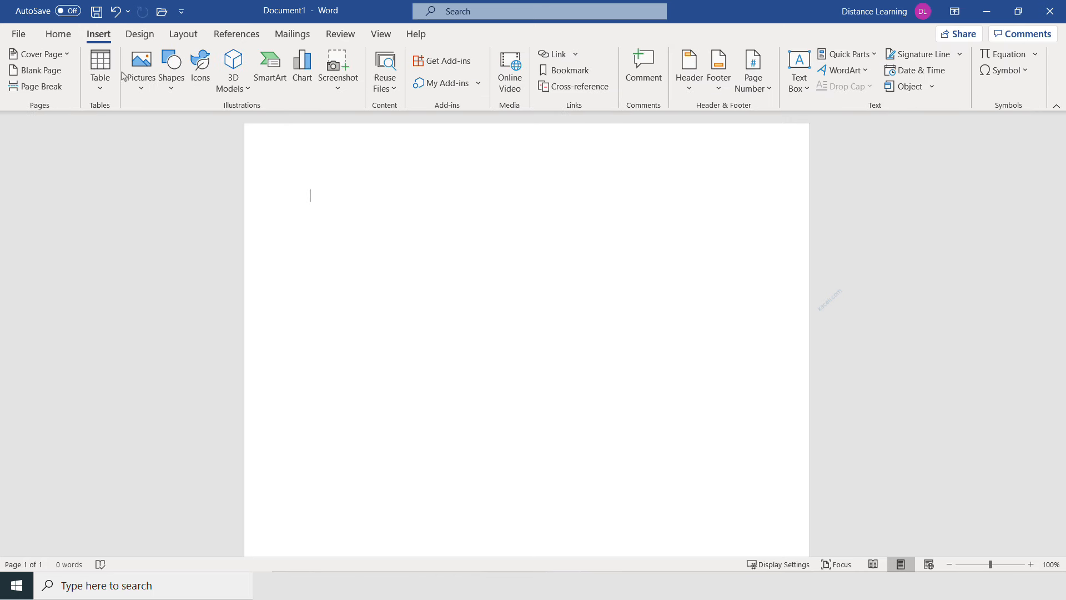
pyautogui.moveTo(141, 64)
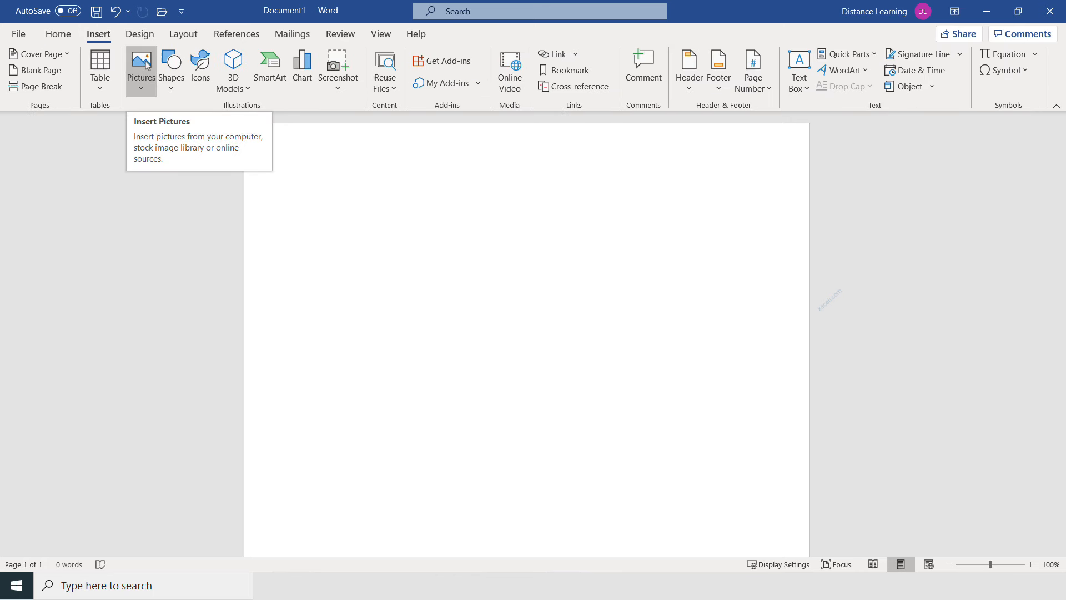
pyautogui.rightClick(140, 64)
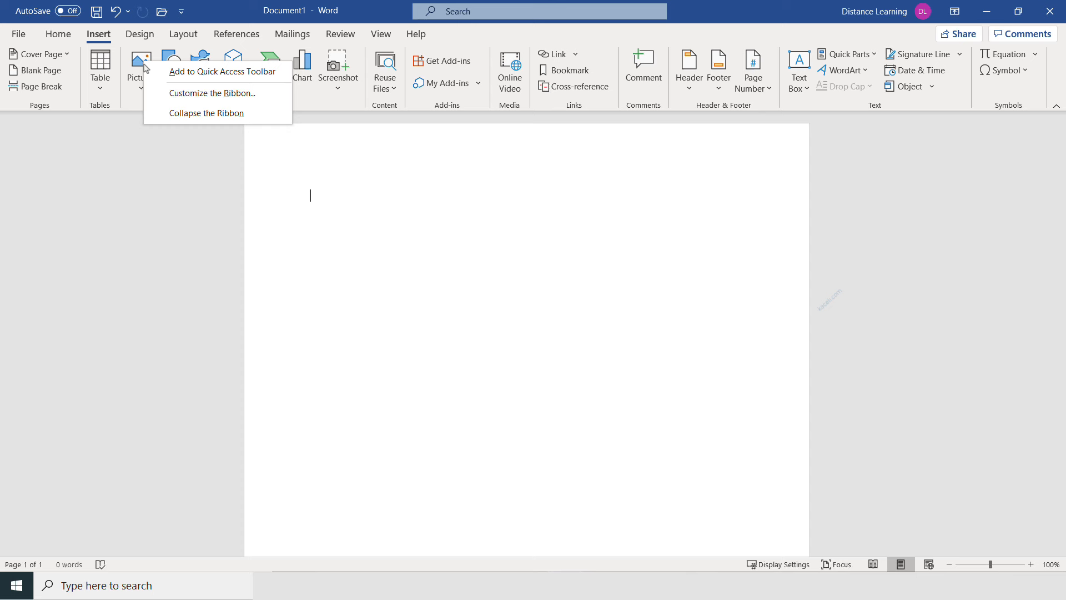
pyautogui.moveTo(185, 80)
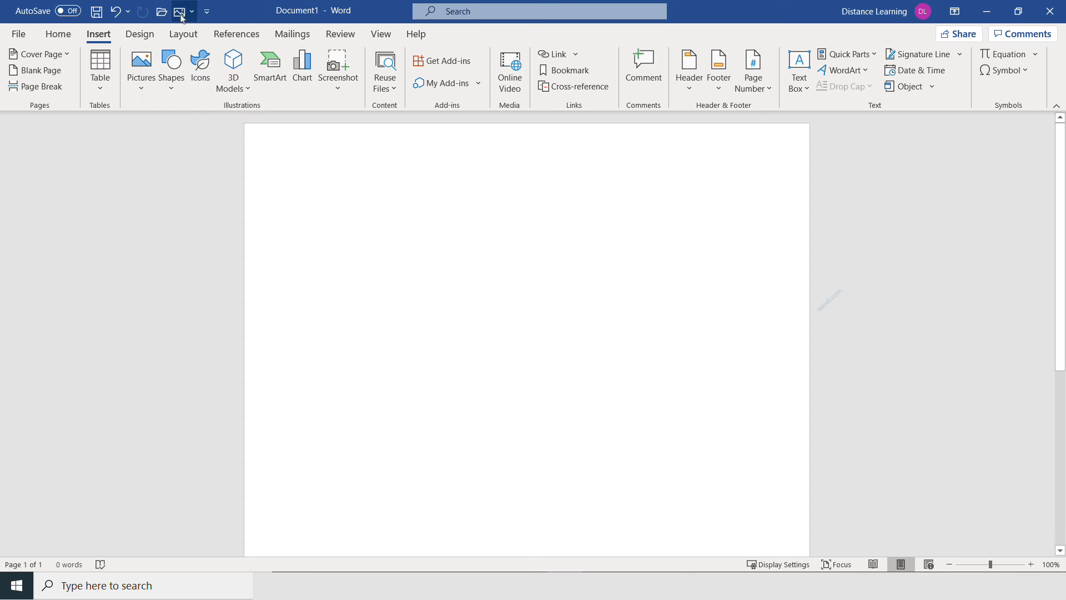
pyautogui.moveTo(140, 61)
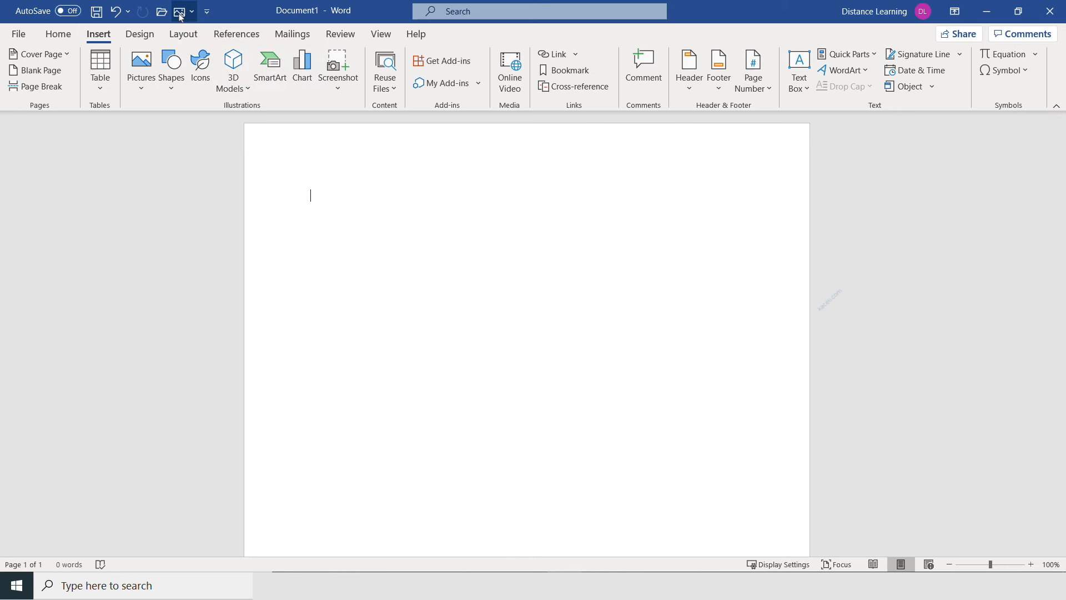
pyautogui.click(179, 12)
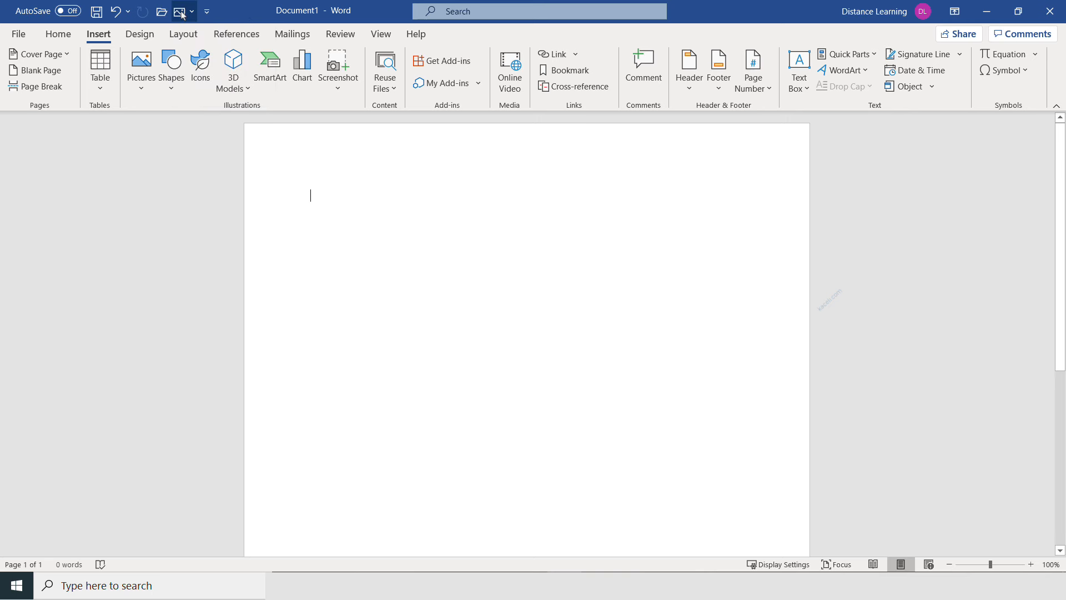
pyautogui.rightClick(179, 11)
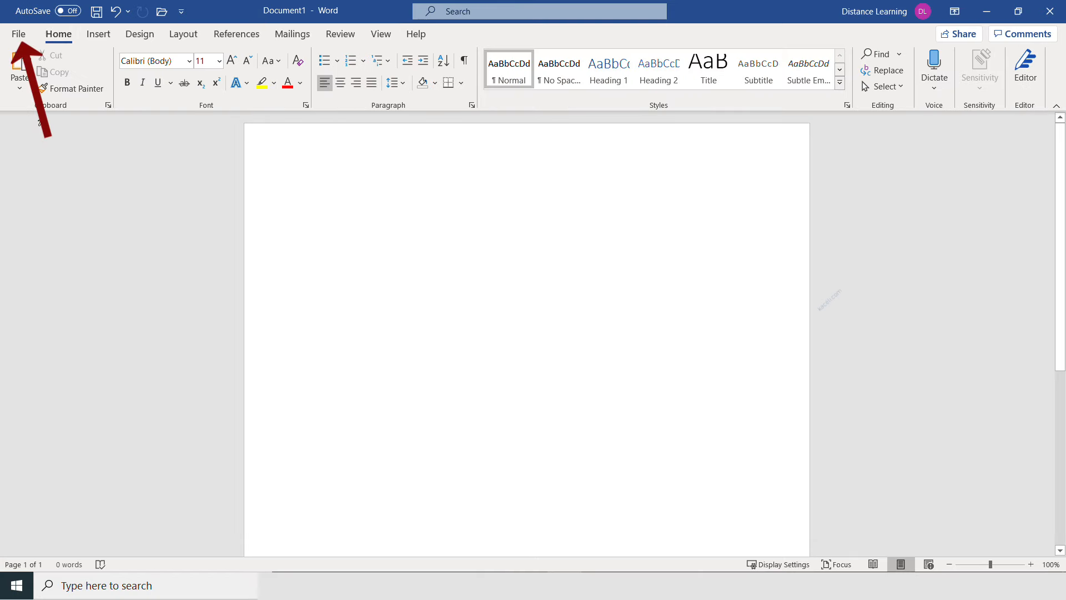
pyautogui.click(19, 34)
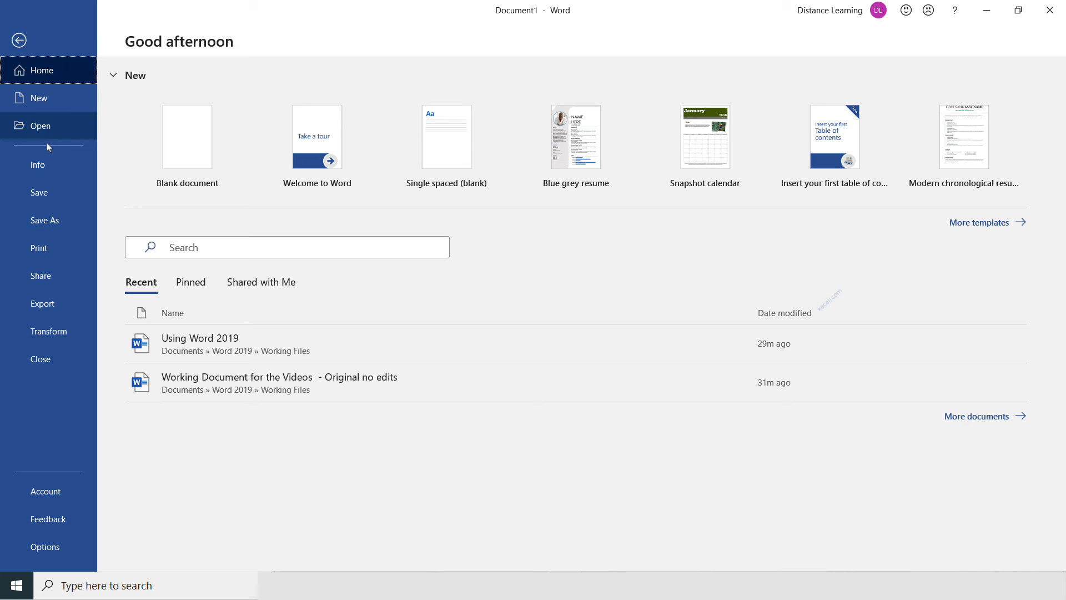
pyautogui.moveTo(47, 164)
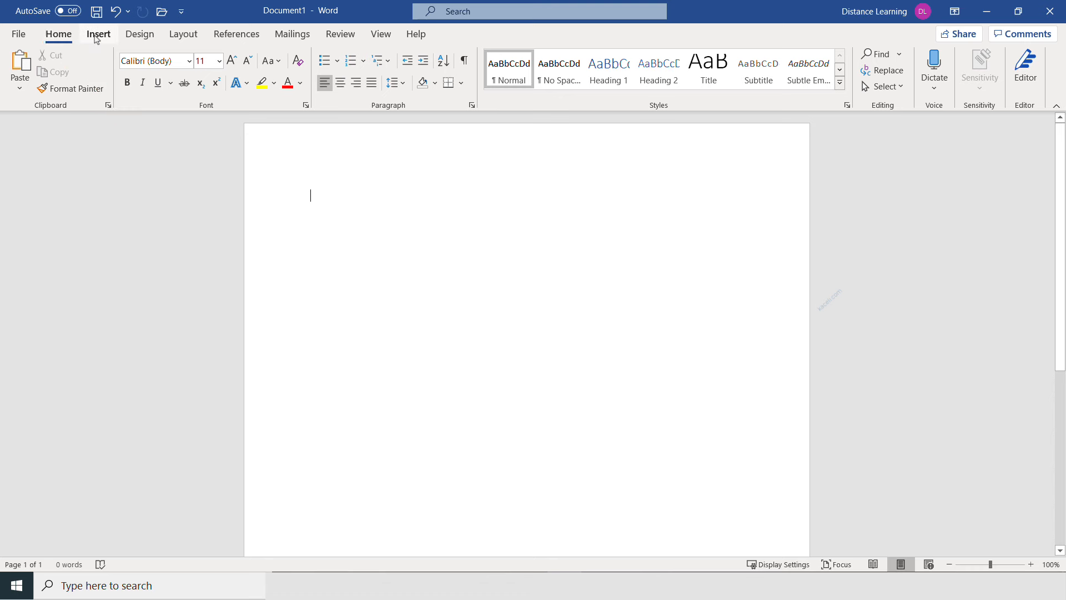
pyautogui.click(58, 34)
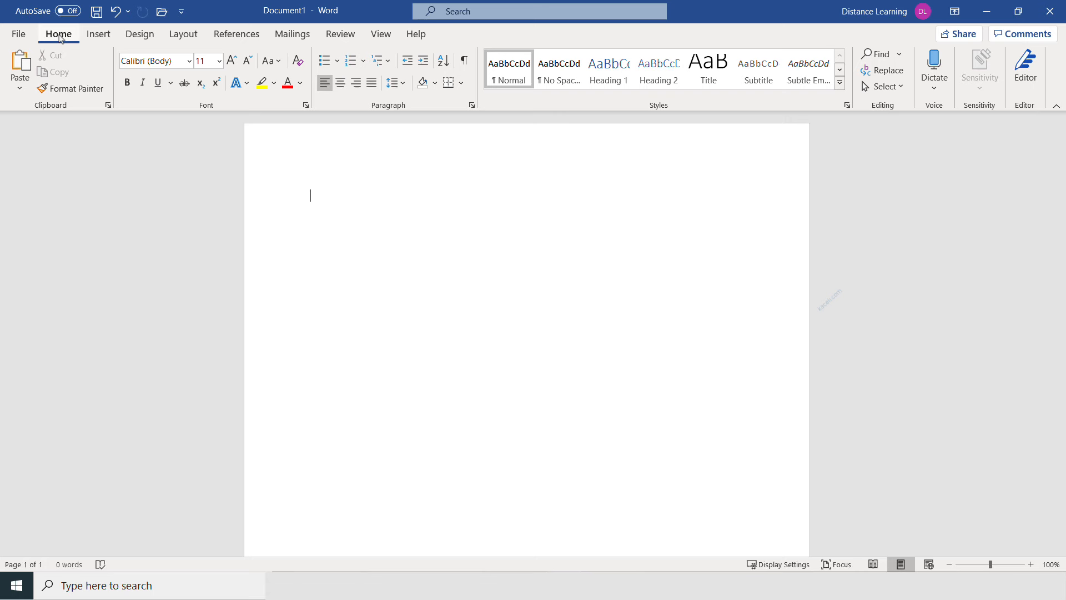
pyautogui.click(97, 34)
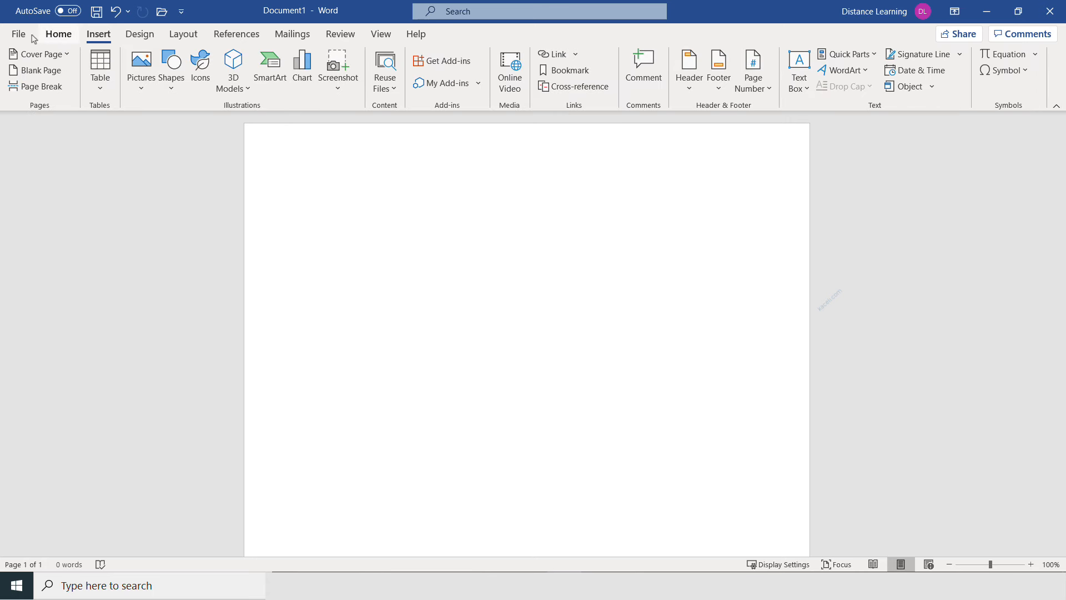
pyautogui.click(139, 34)
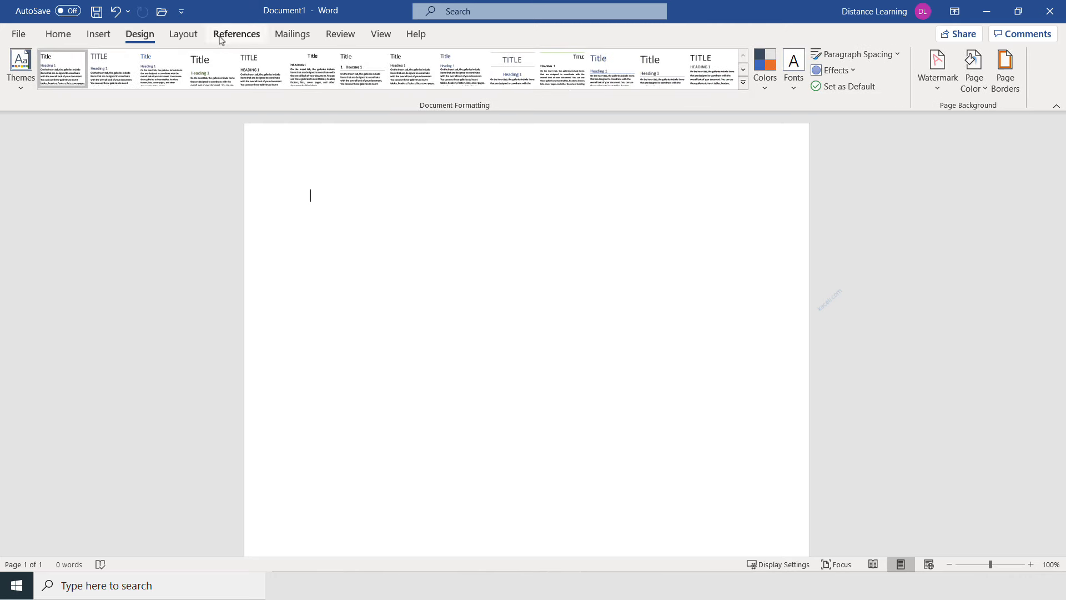
pyautogui.click(58, 34)
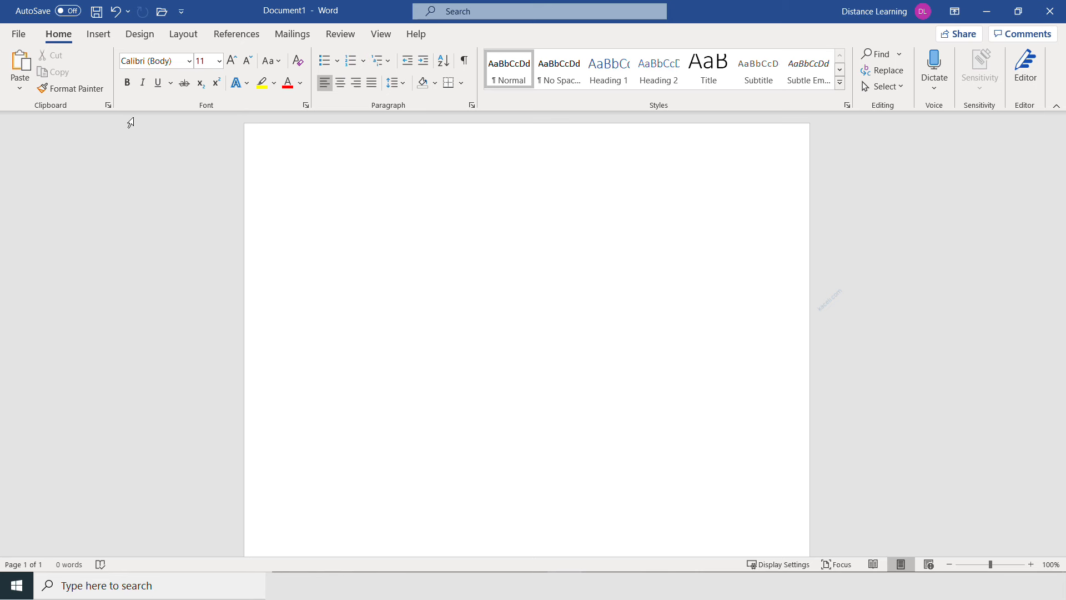
pyautogui.click(311, 195)
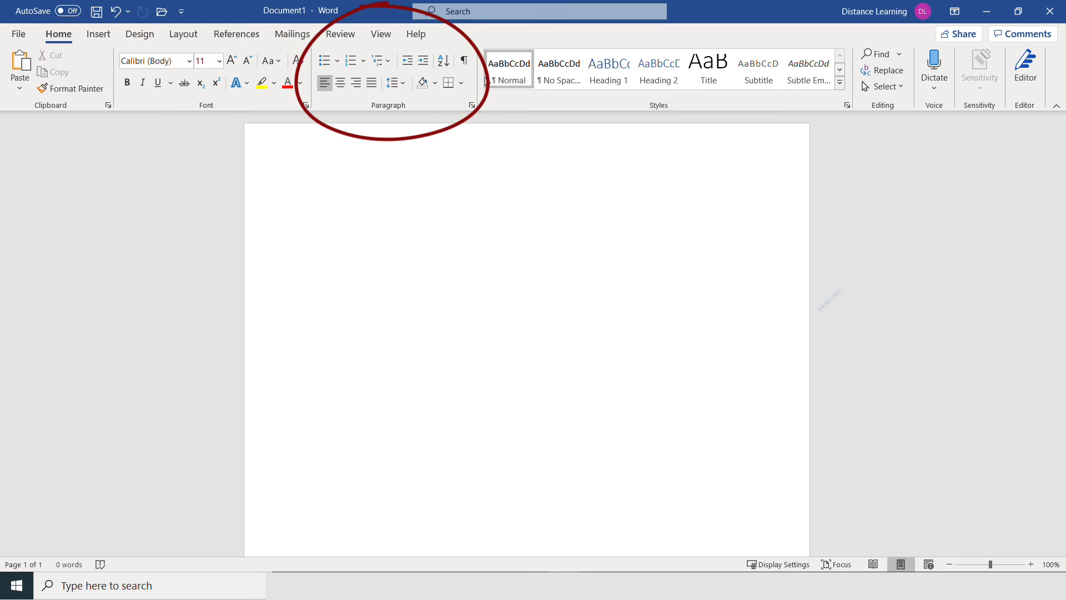
pyautogui.click(310, 195)
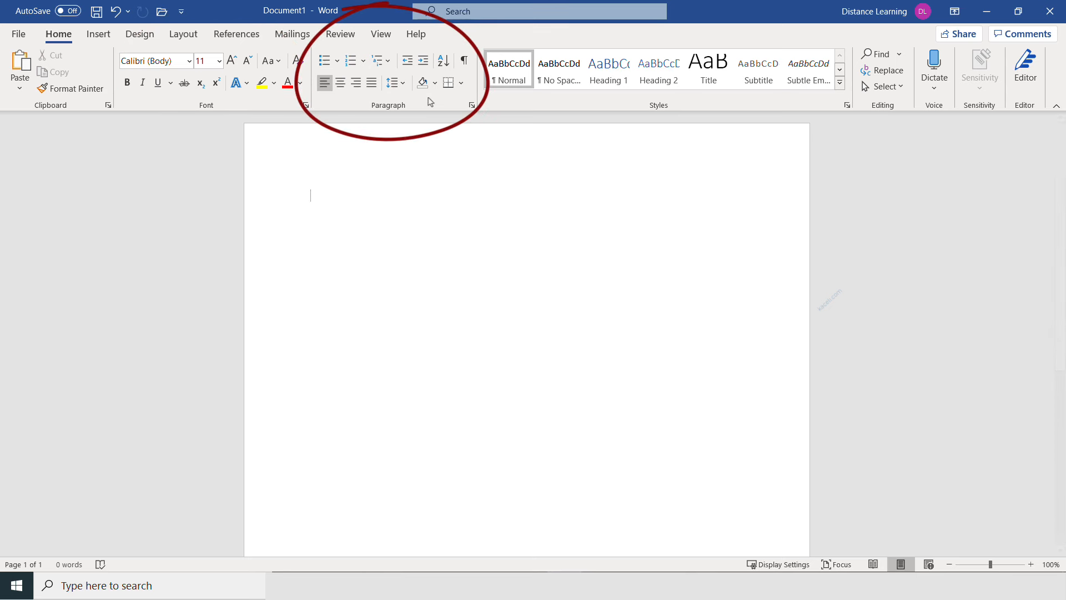
pyautogui.moveTo(395, 111)
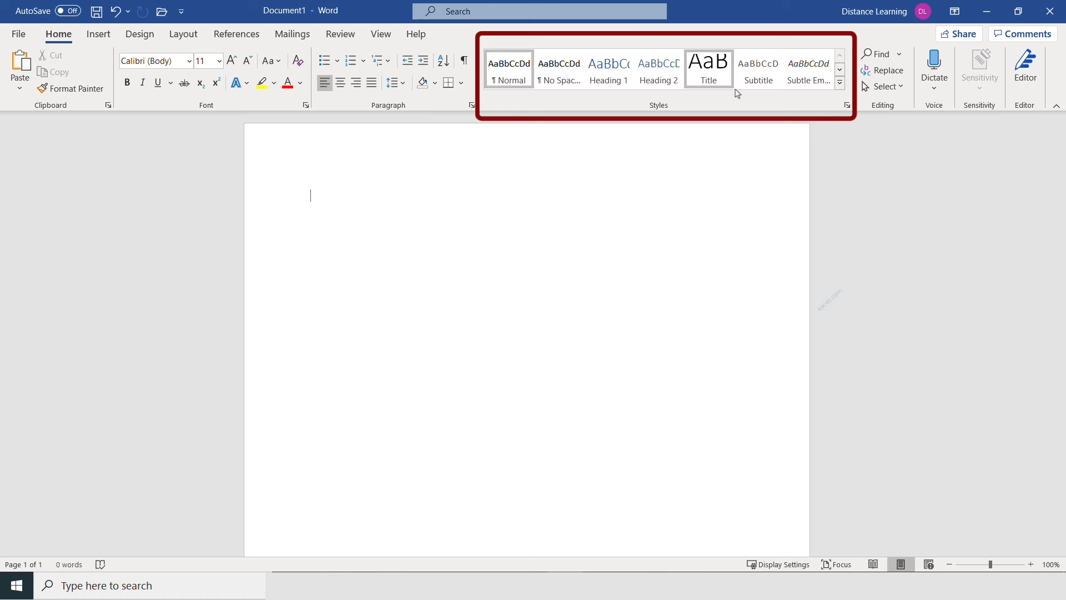
pyautogui.moveTo(742, 110)
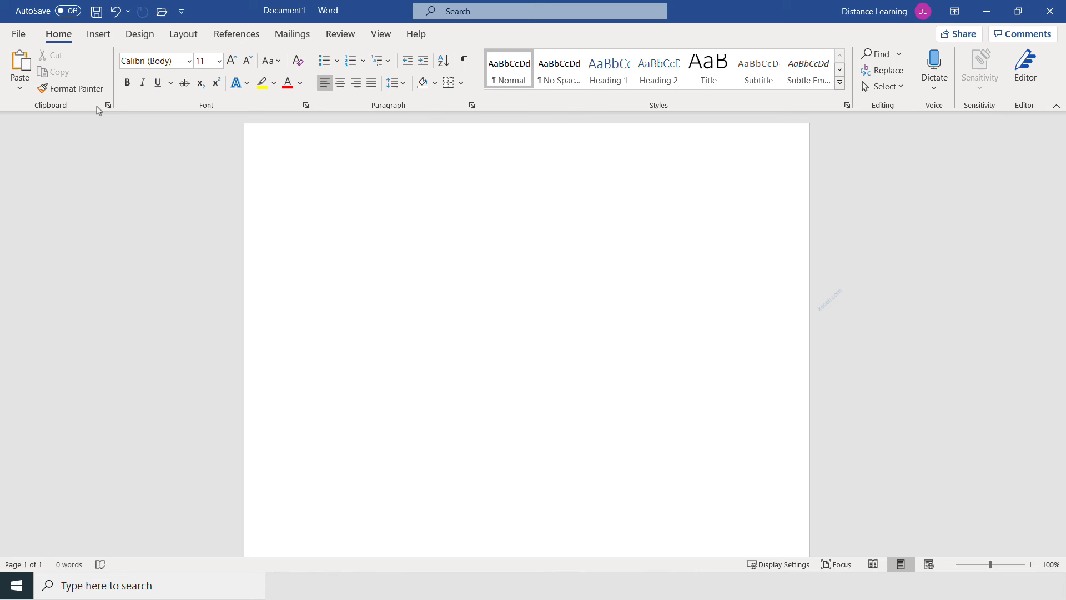
pyautogui.click(309, 196)
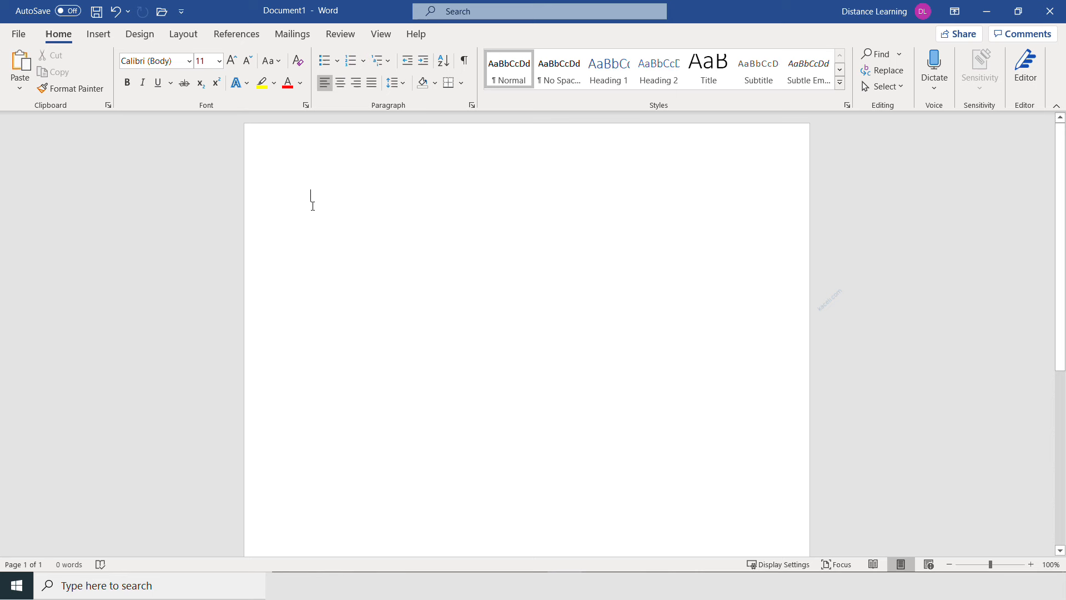
pyautogui.moveTo(357, 299)
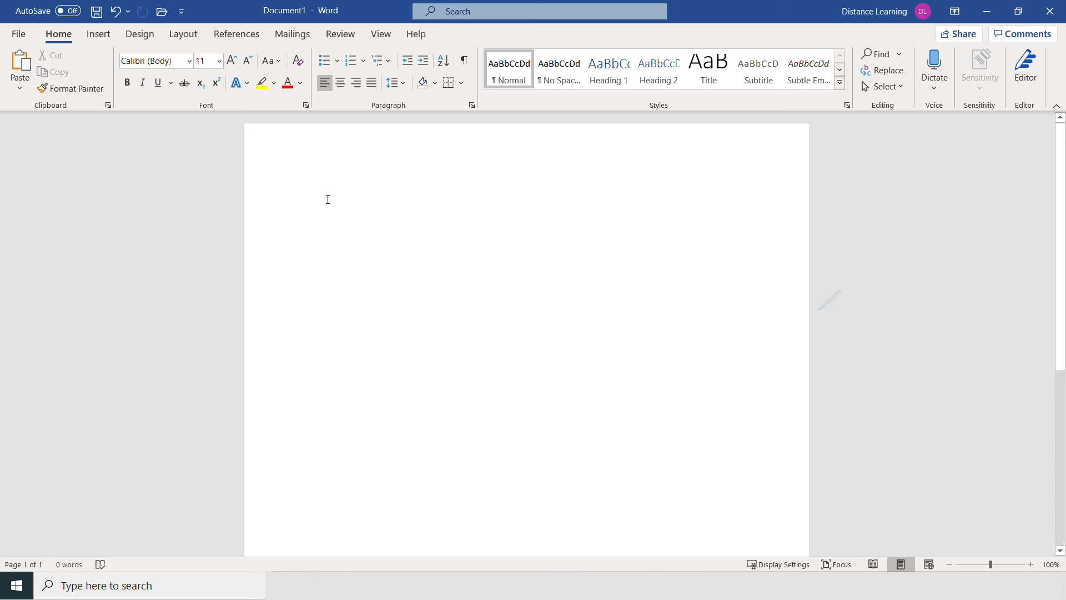
pyautogui.moveTo(316, 175)
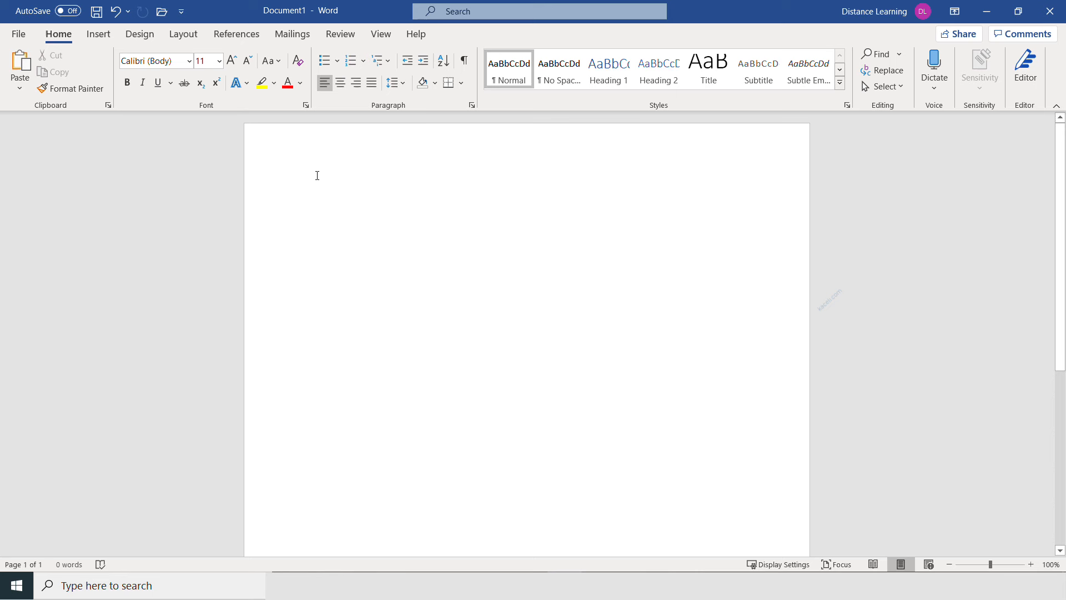
pyautogui.moveTo(98, 34)
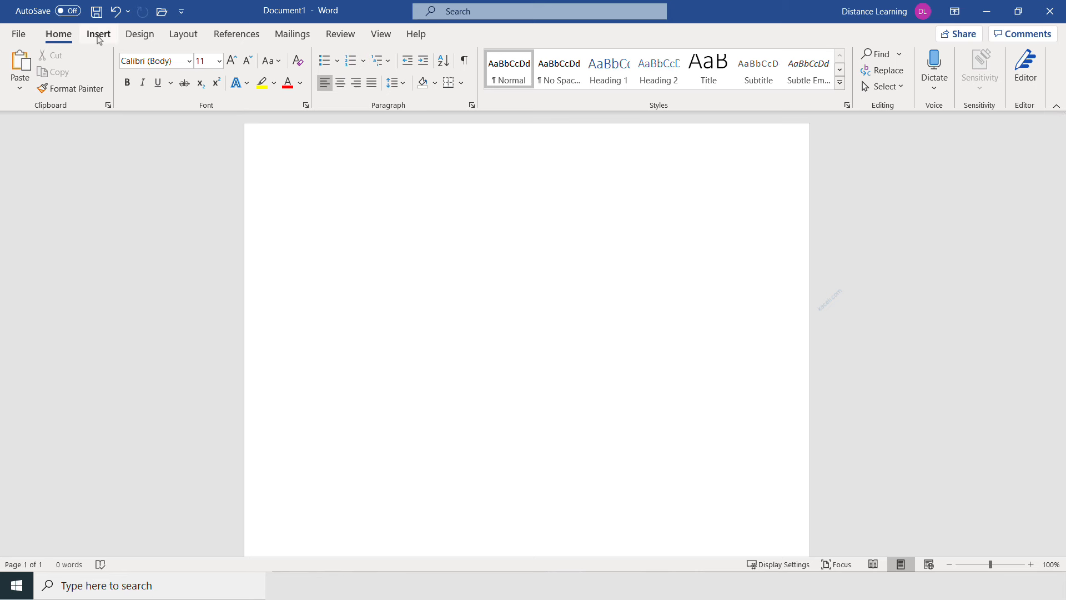
pyautogui.click(310, 195)
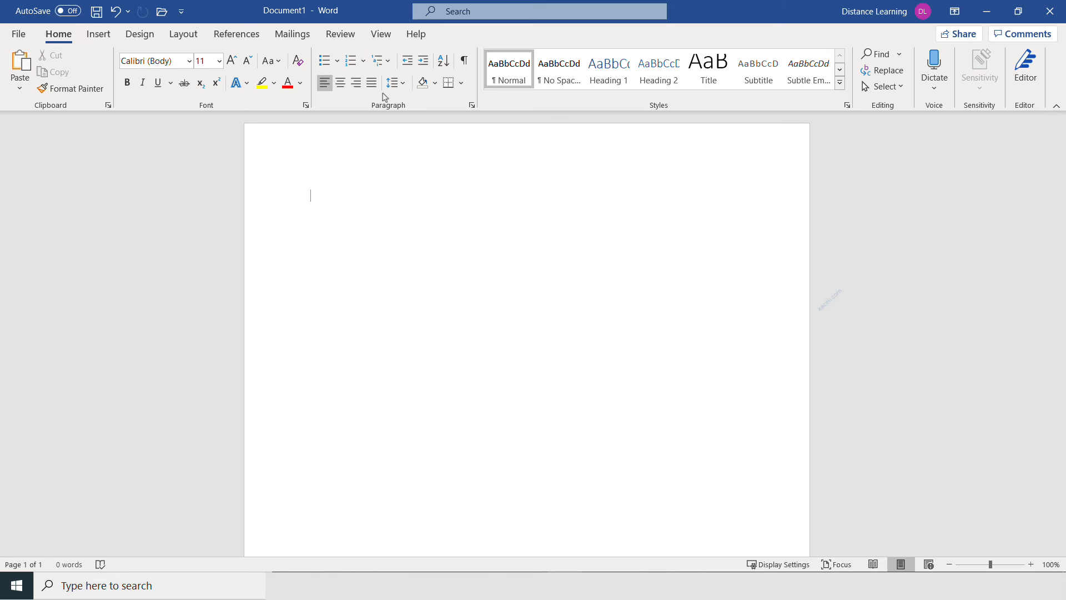
pyautogui.moveTo(743, 105)
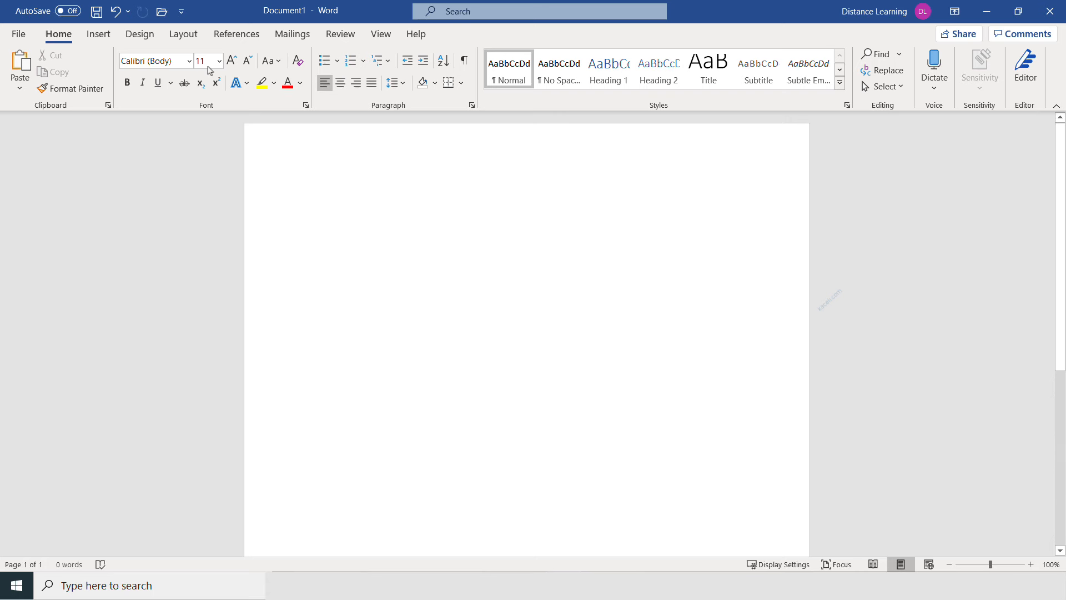
# Step: Show the Insert tab's pages, tables, pictures, shapes, headers and symbols commands
pyautogui.click(97, 34)
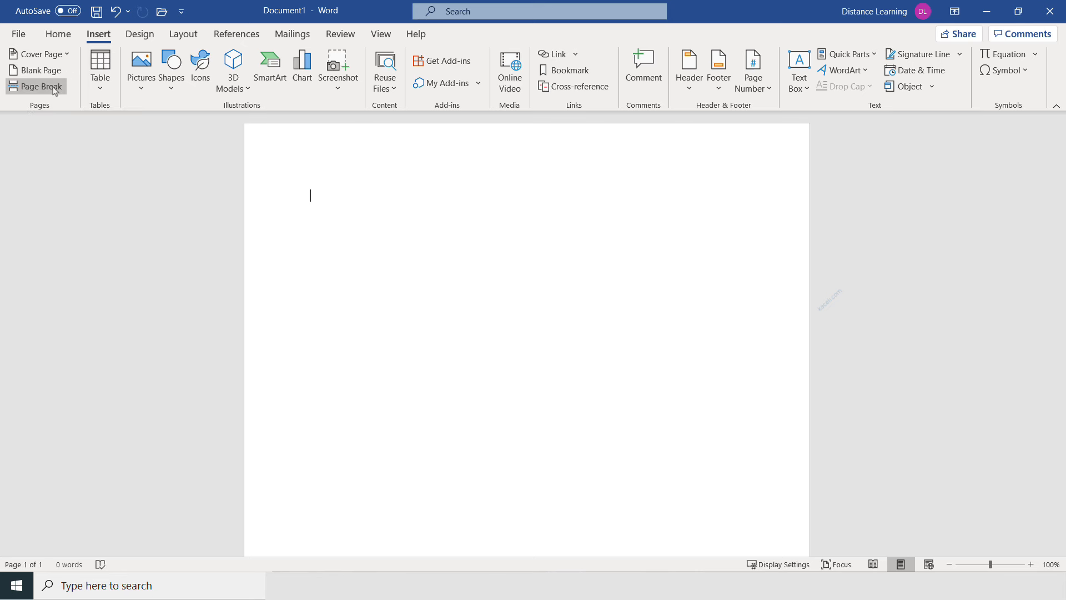
pyautogui.moveTo(140, 66)
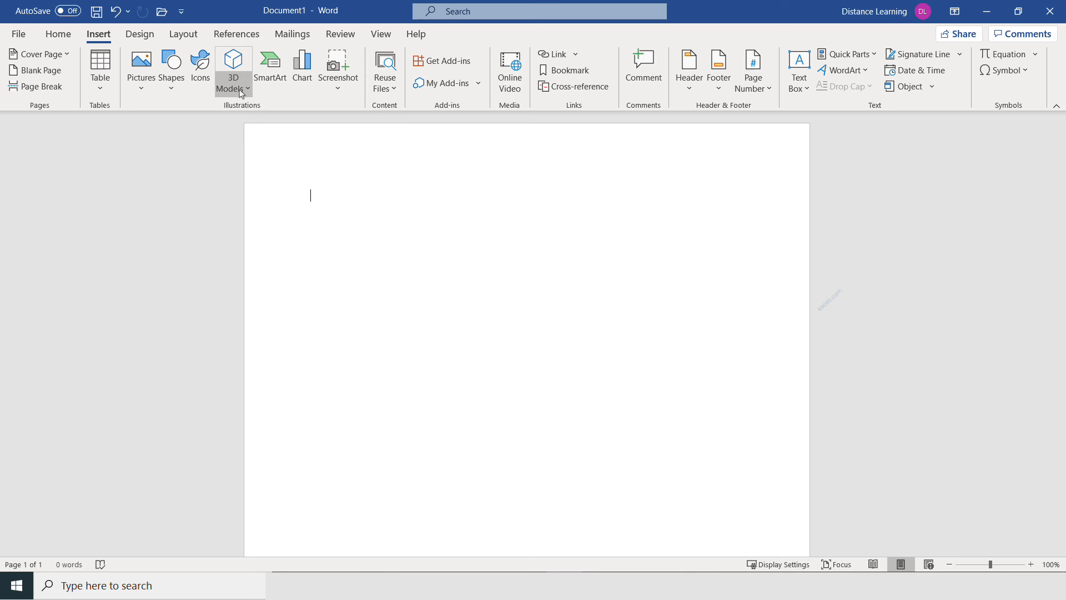
pyautogui.moveTo(270, 69)
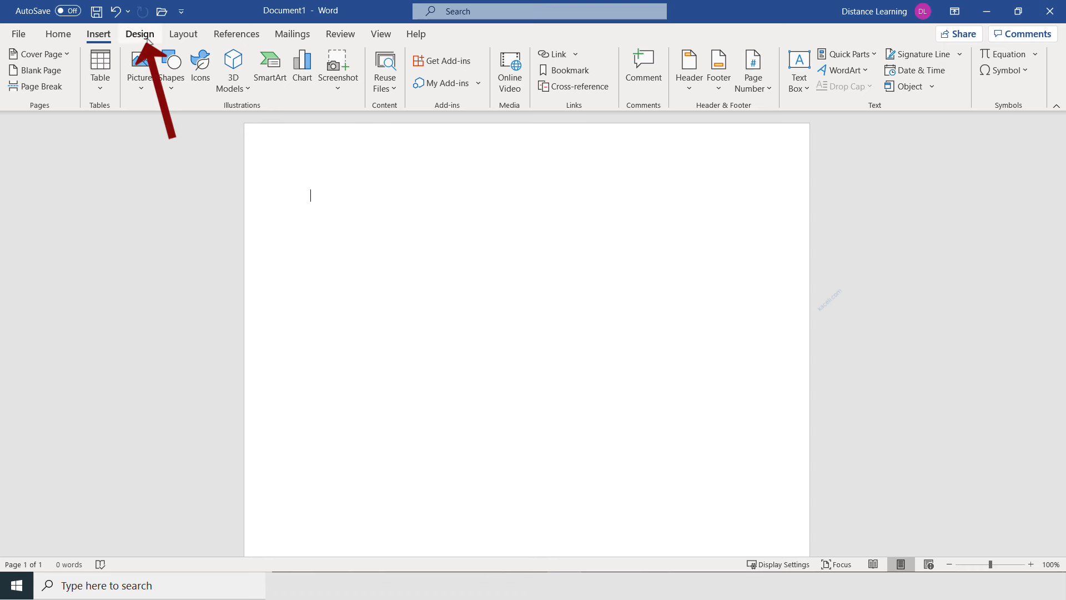
# Step: Glance at Design, then view Layout's Margins, Size and Columns dropdowns
pyautogui.click(140, 34)
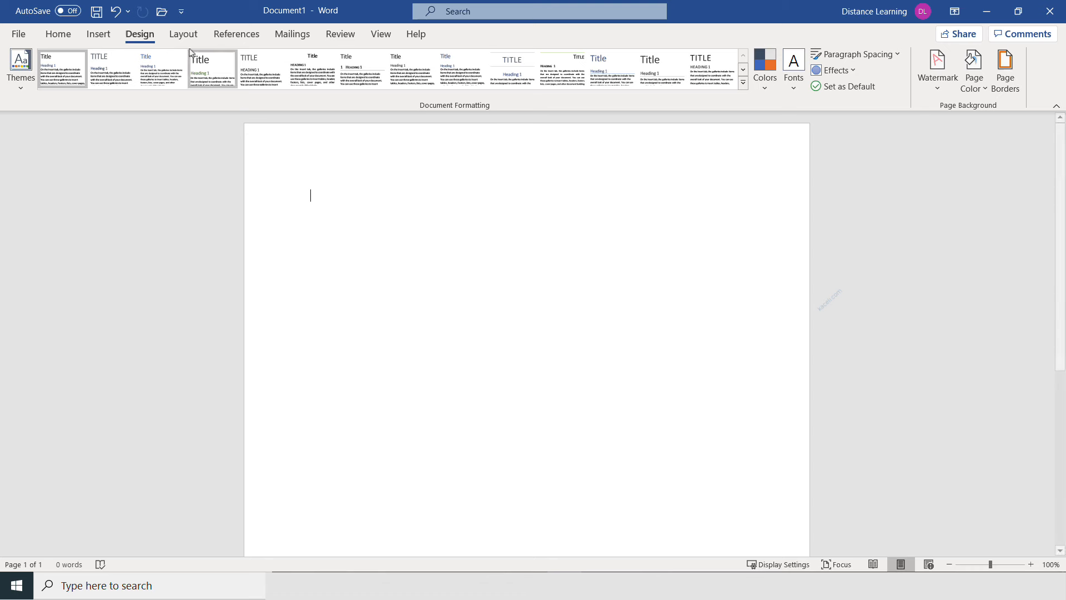
pyautogui.click(183, 34)
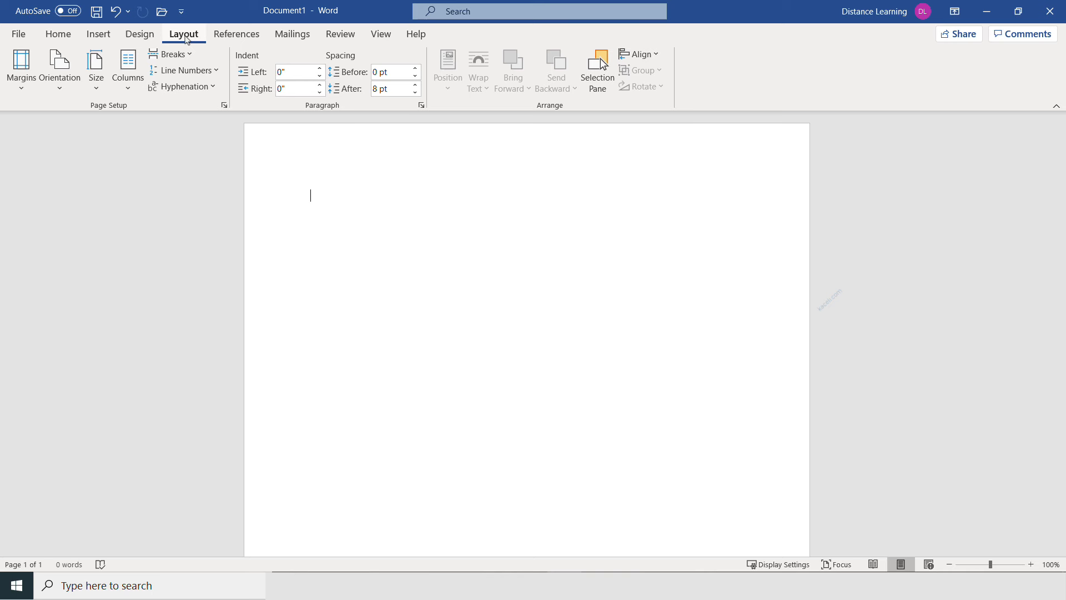
pyautogui.click(20, 68)
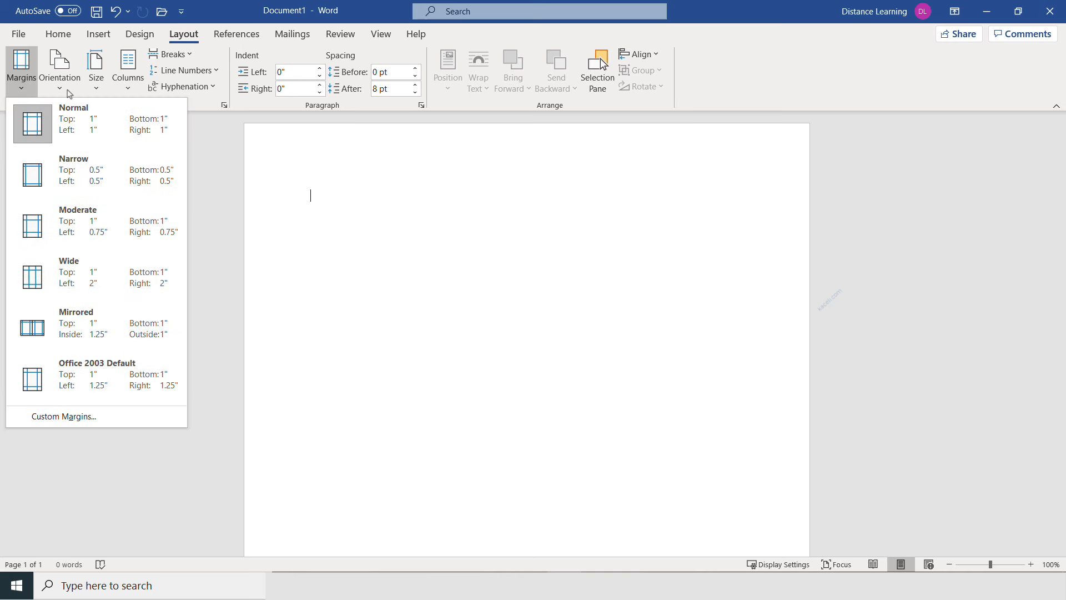
pyautogui.click(95, 65)
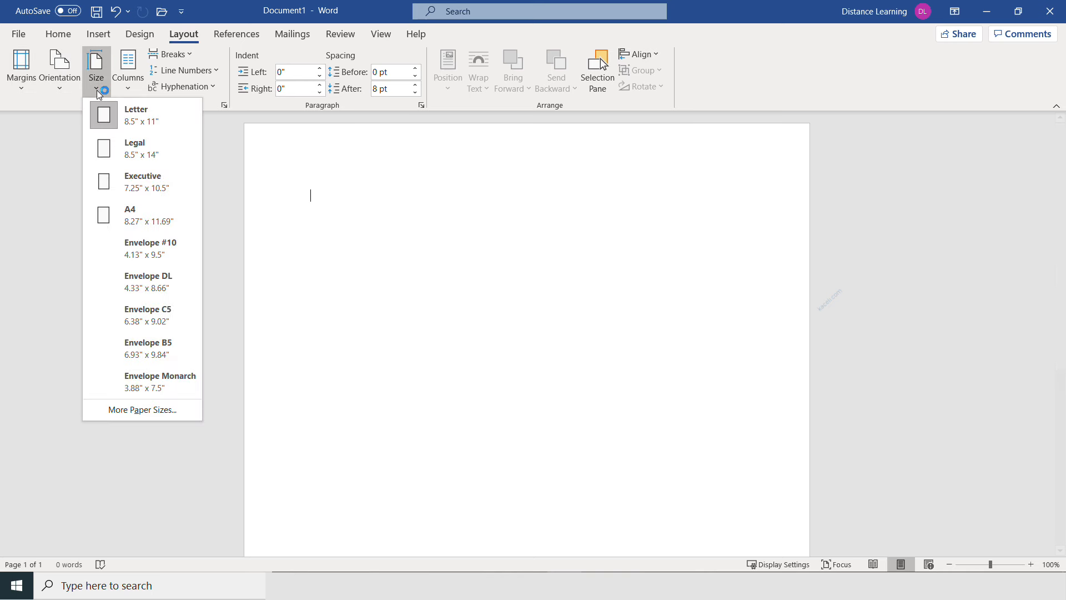
pyautogui.click(128, 69)
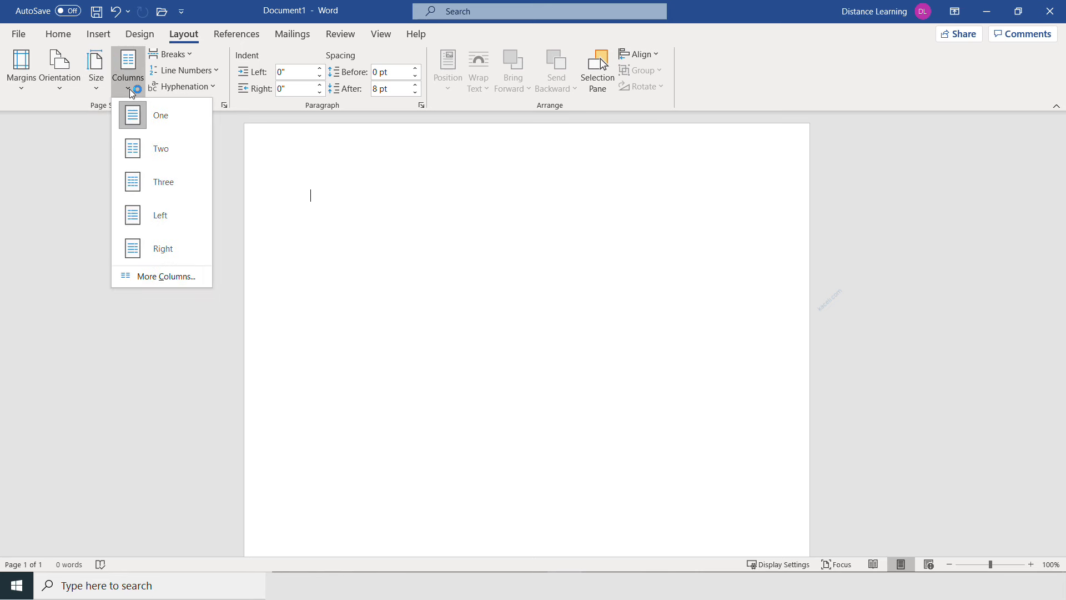
# Step: Browse References and Mailings' Start Mail Merge list, ending on the Review tab
pyautogui.click(236, 33)
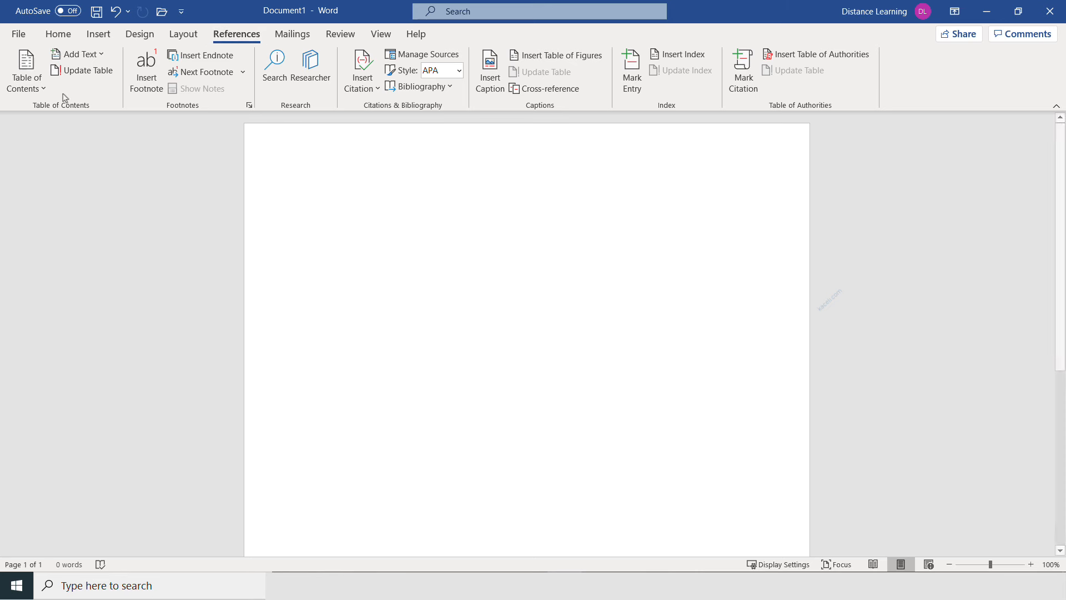
pyautogui.moveTo(25, 72)
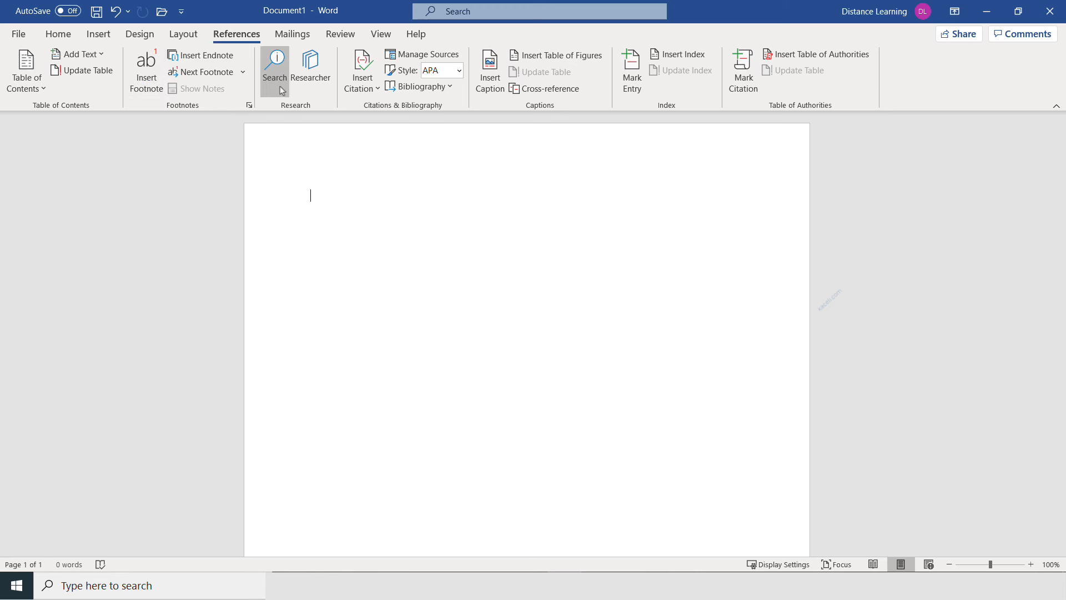
pyautogui.moveTo(275, 67)
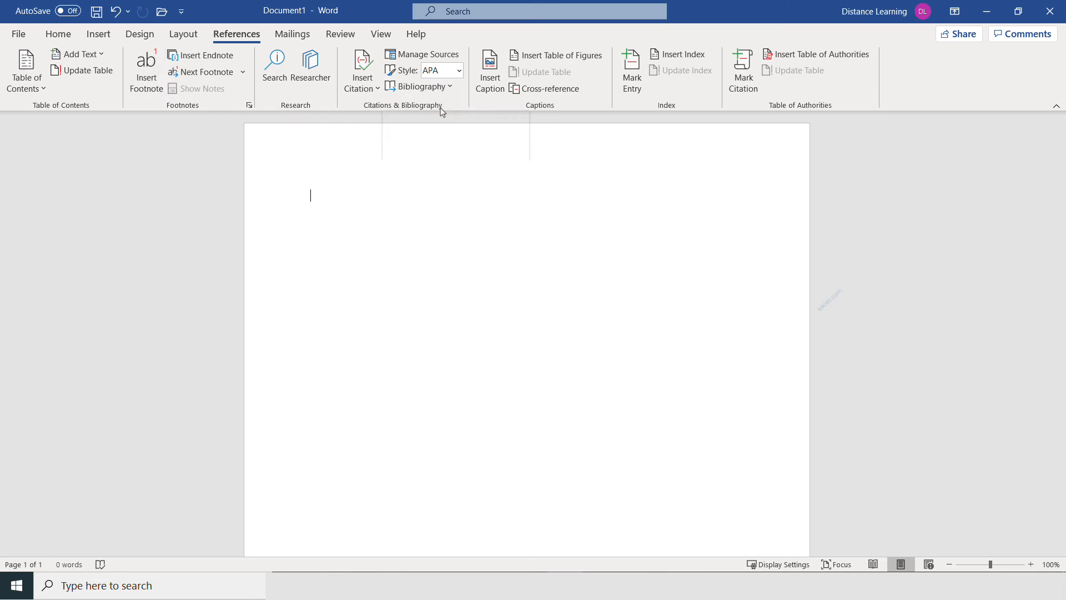
pyautogui.moveTo(490, 70)
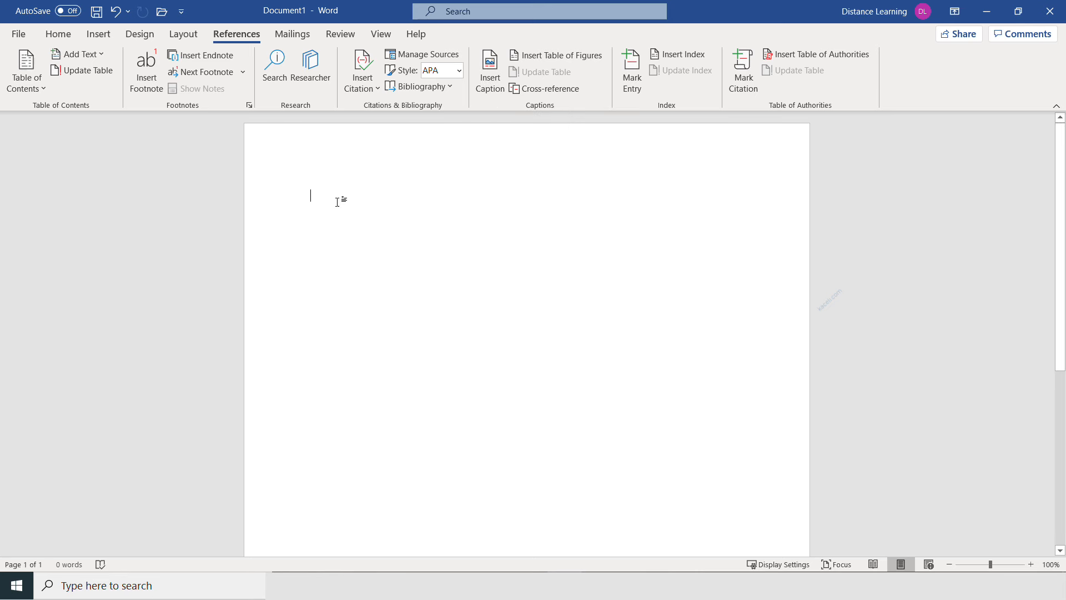
pyautogui.click(292, 34)
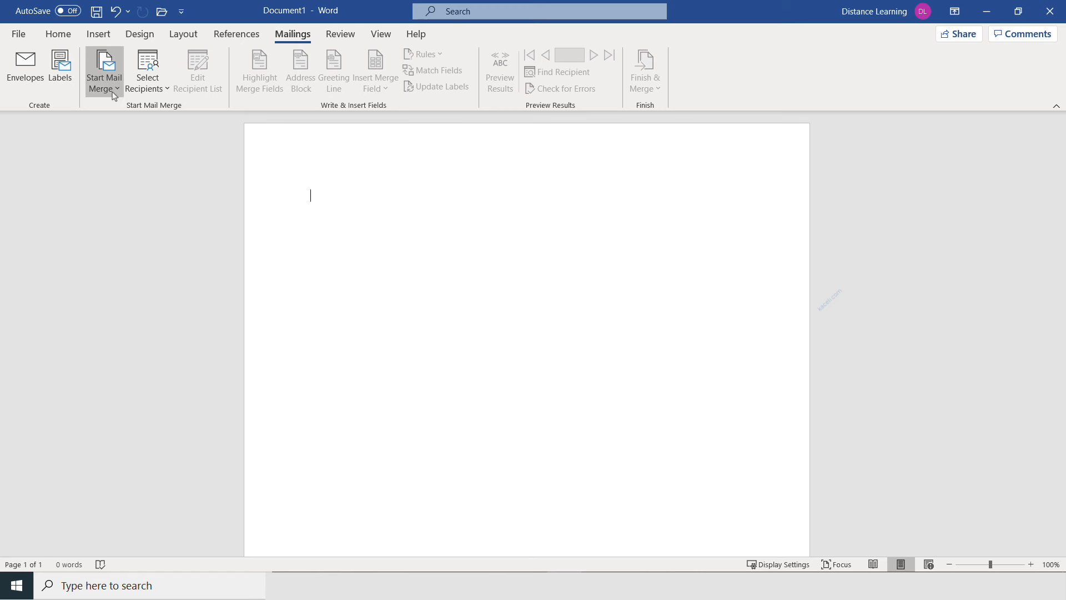
pyautogui.click(103, 71)
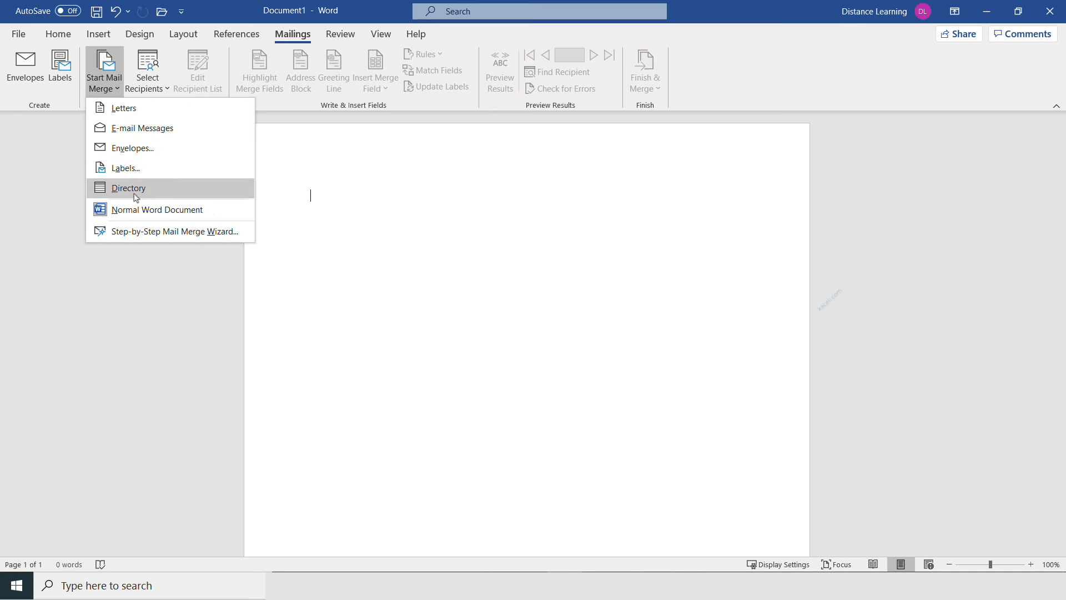
pyautogui.moveTo(395, 234)
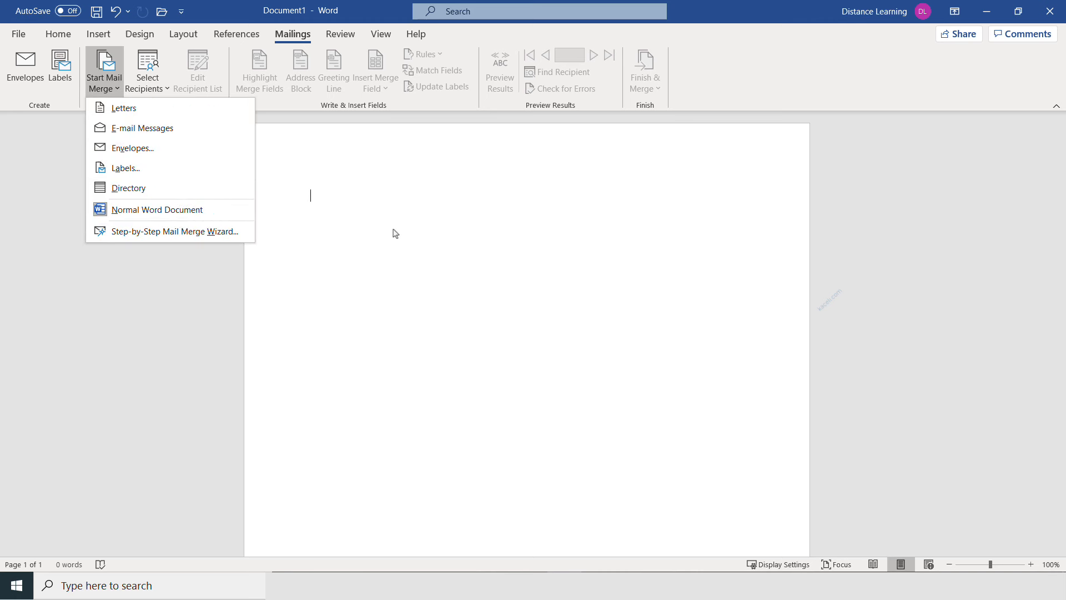
pyautogui.click(340, 34)
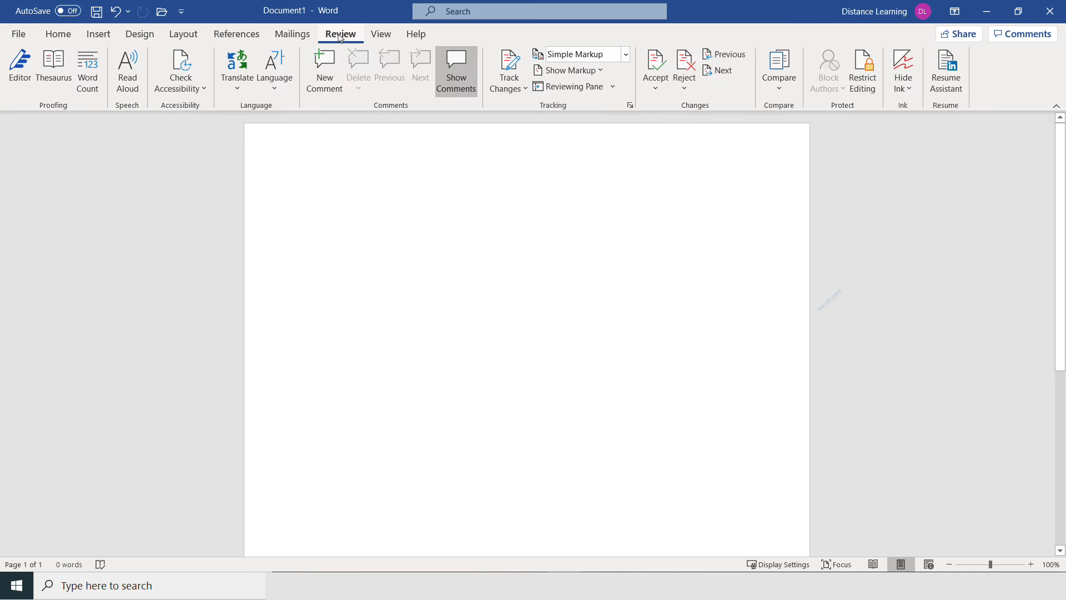
# Step: Look over Thesaurus, Track Changes, Compare and Restrict Editing, then show the View tab
pyautogui.click(310, 195)
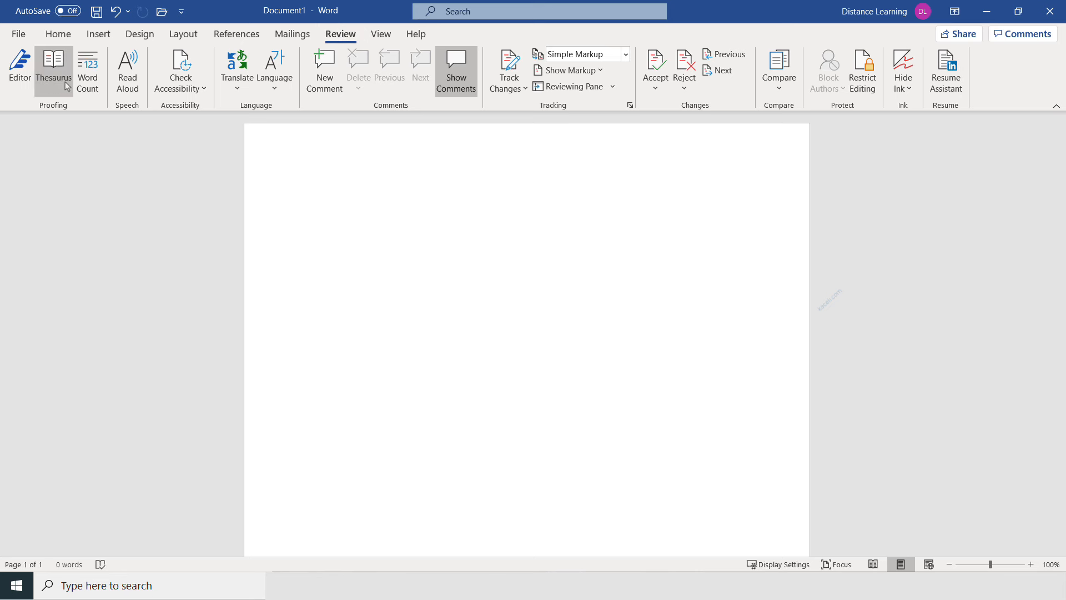
pyautogui.moveTo(603, 82)
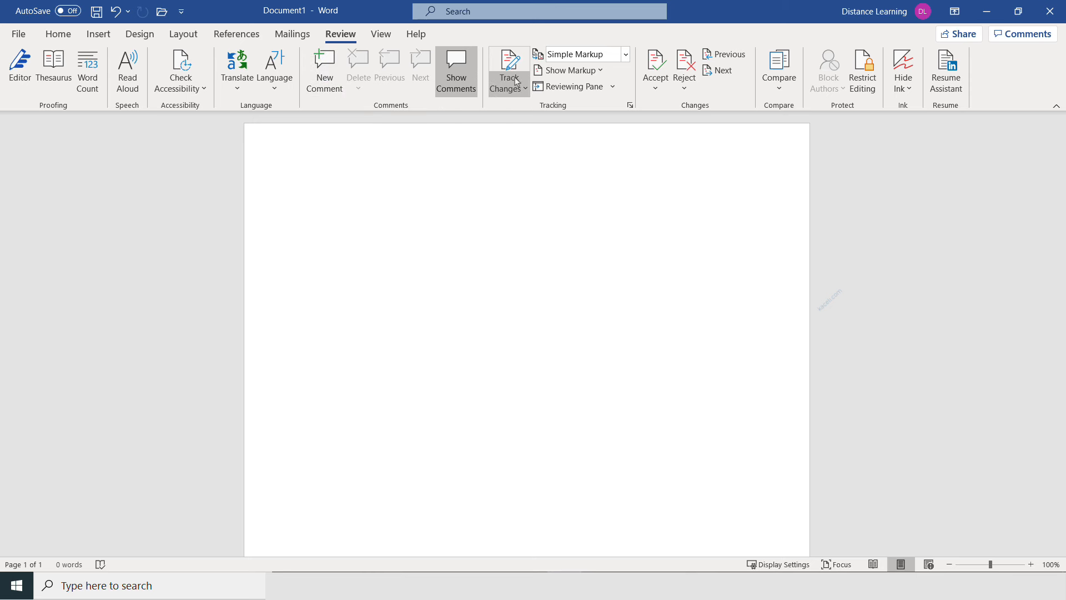
pyautogui.moveTo(779, 72)
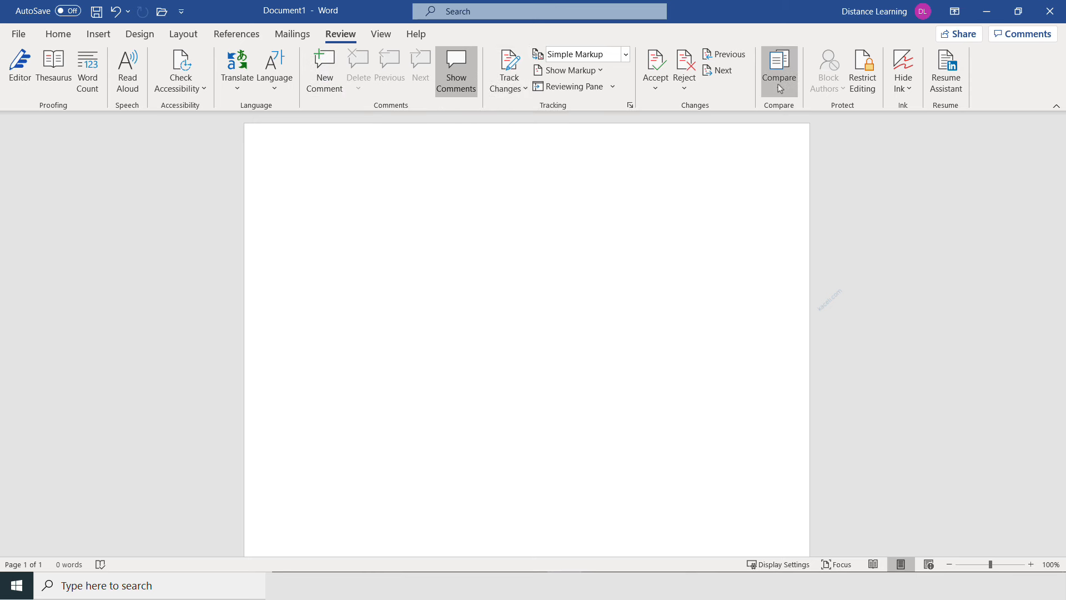
pyautogui.moveTo(862, 68)
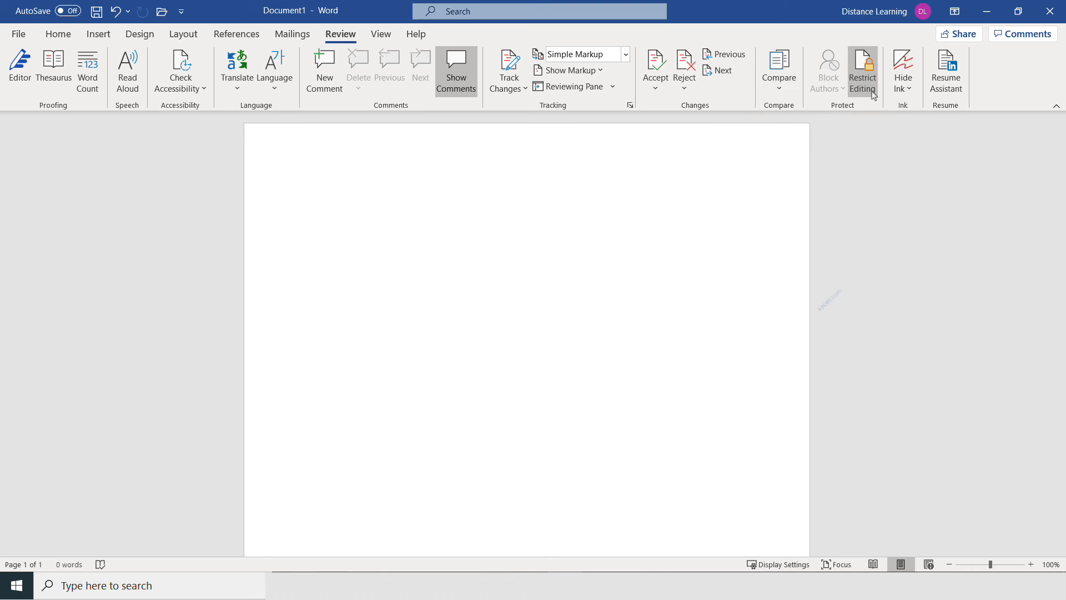
pyautogui.moveTo(862, 68)
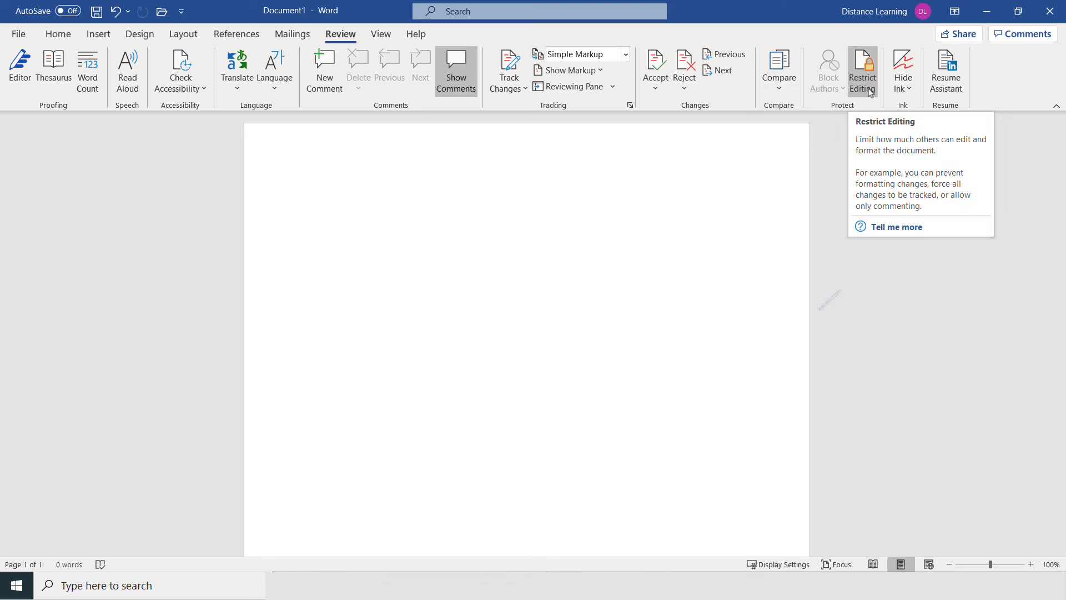
pyautogui.click(381, 34)
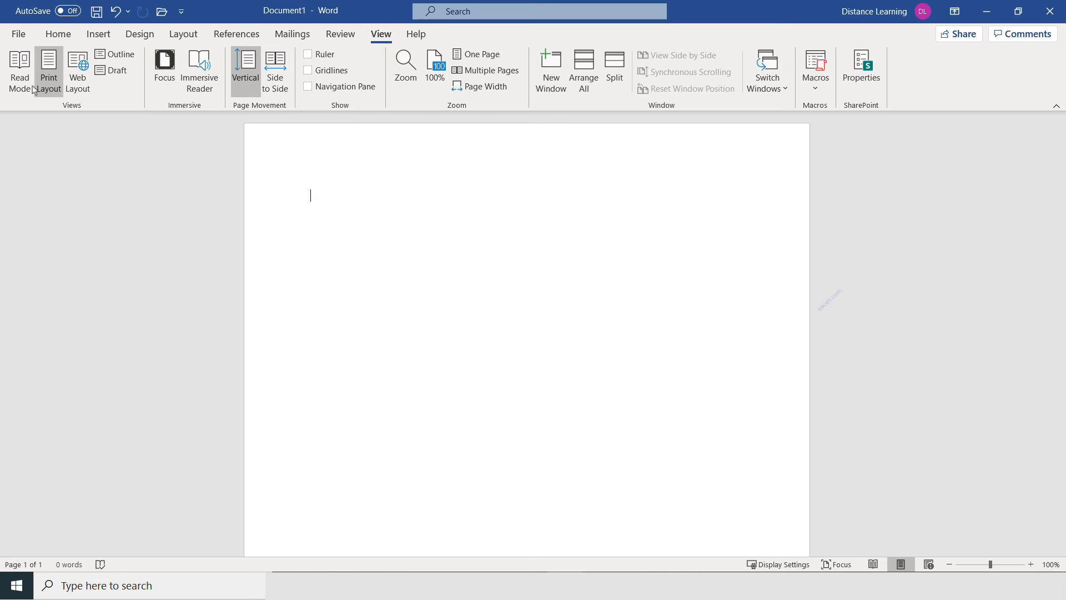
pyautogui.moveTo(19, 70)
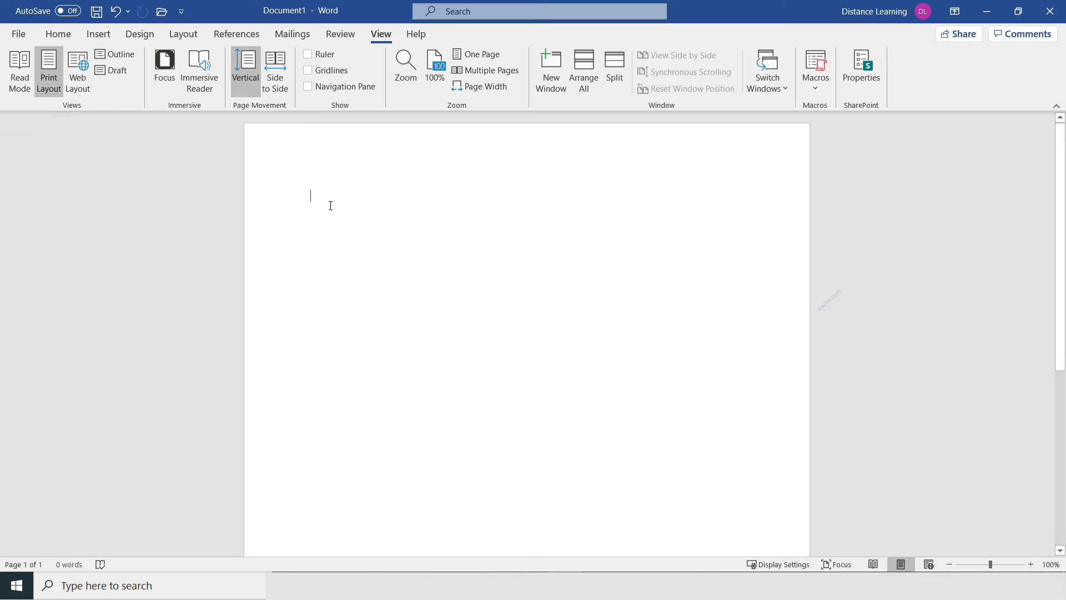
# Step: View Help, Contact Support and Show Training on the Help tab, then return to Home
pyautogui.click(416, 34)
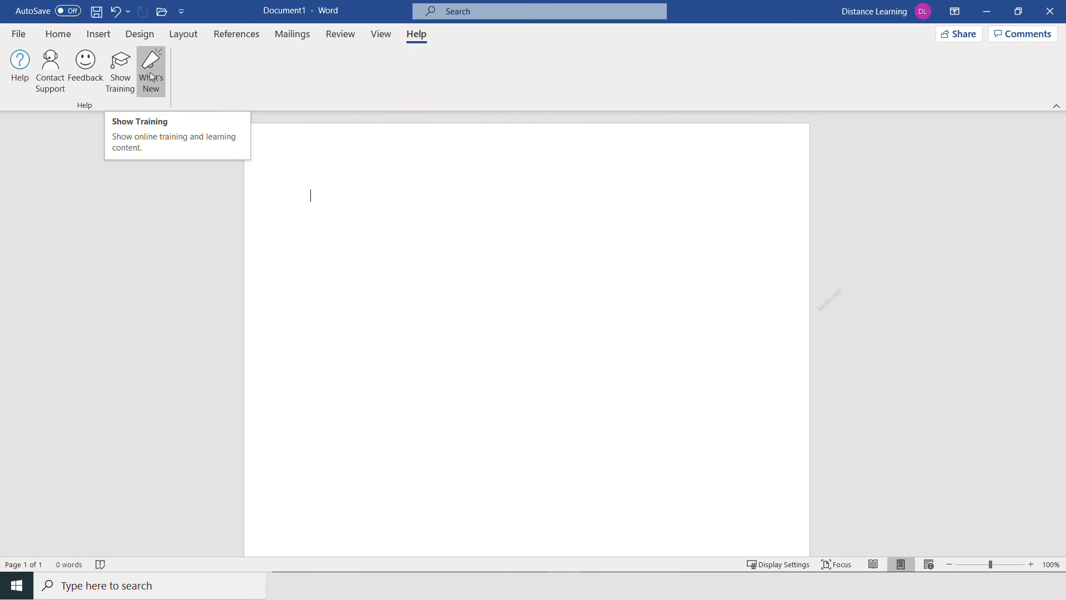
pyautogui.moveTo(329, 39)
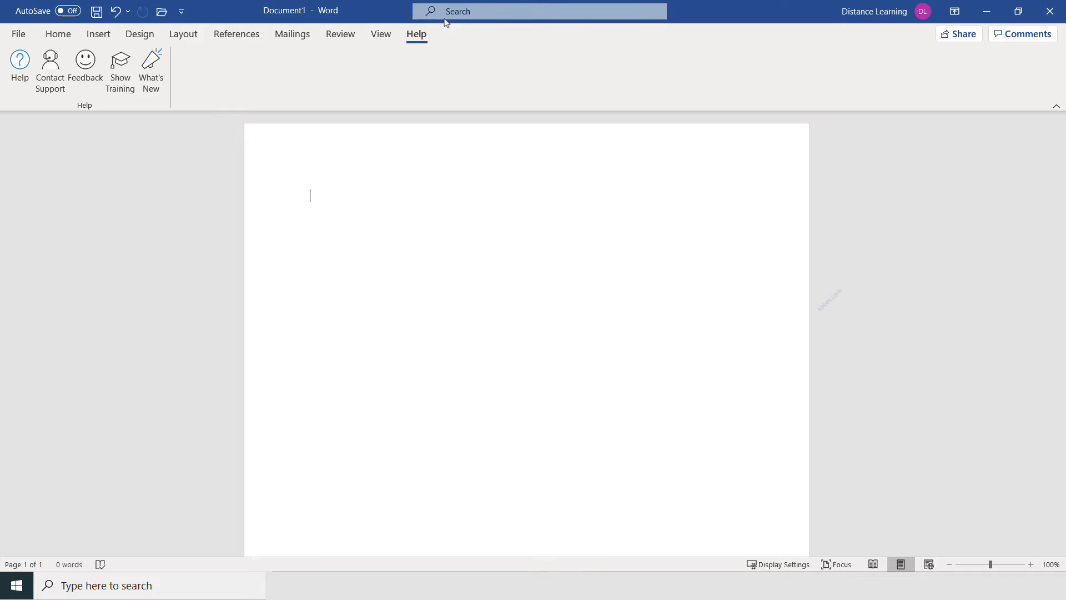
pyautogui.click(58, 33)
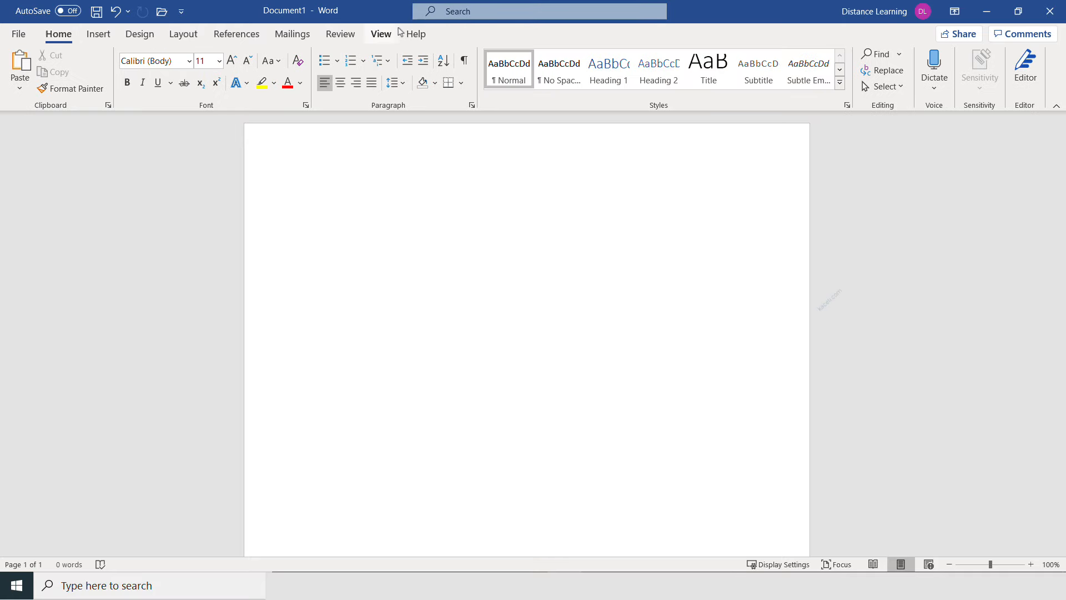
pyautogui.click(537, 11)
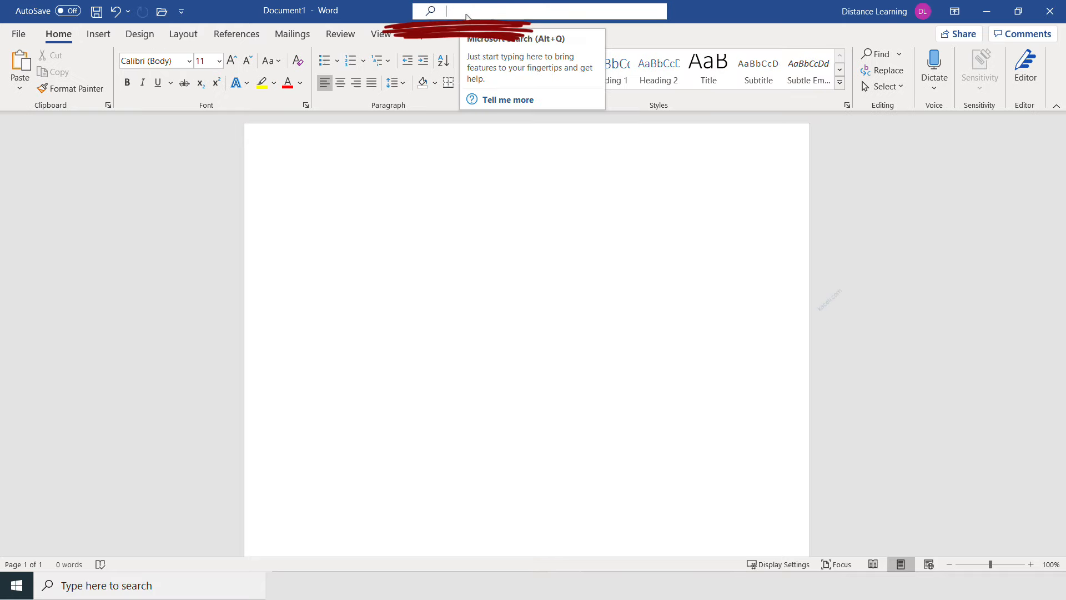
pyautogui.write('m')
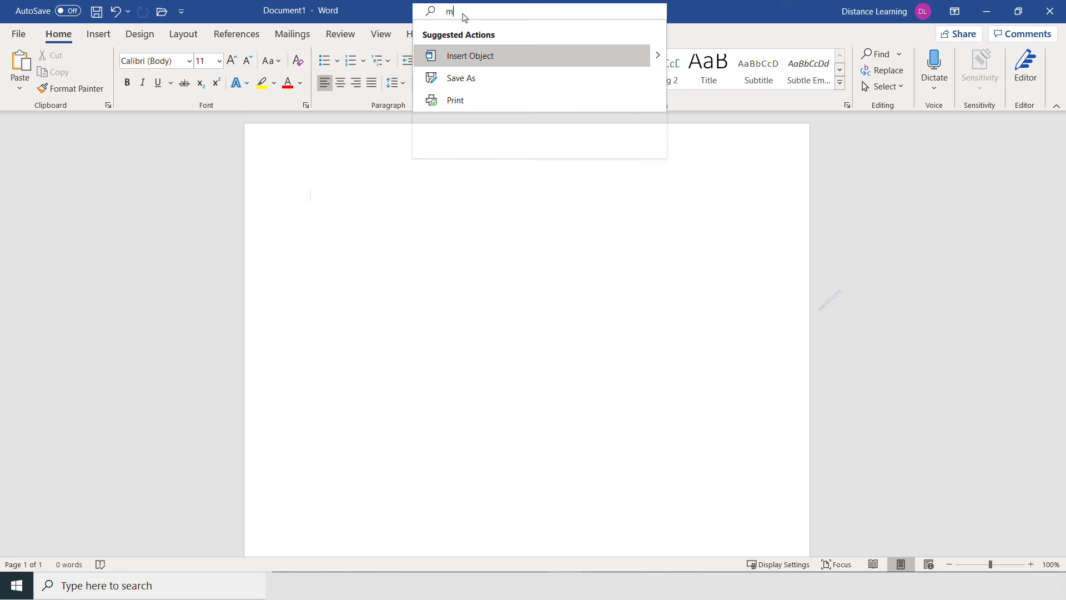
pyautogui.write('arg')
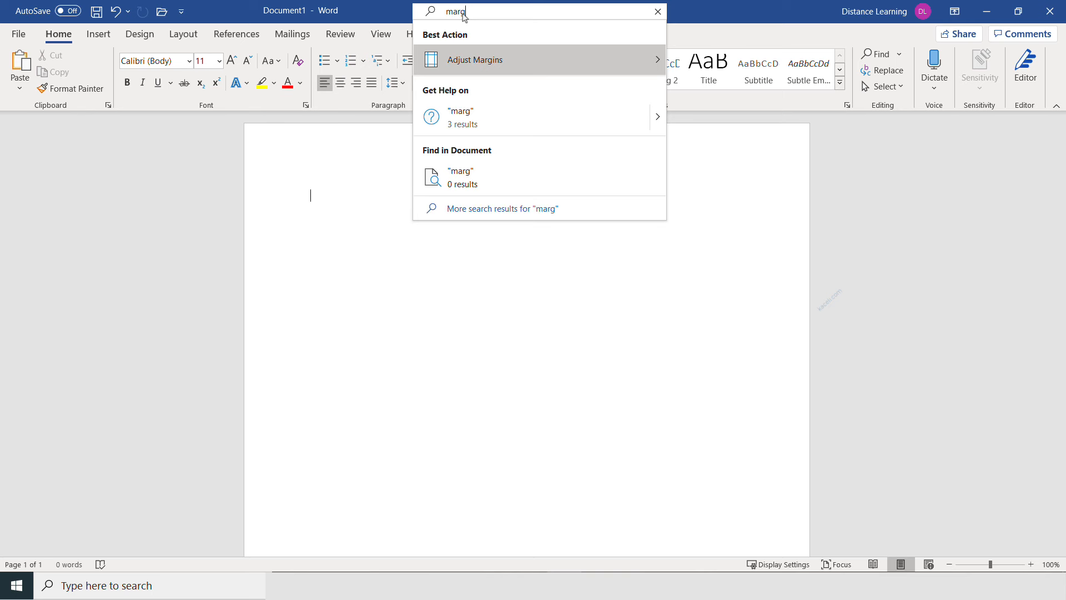
pyautogui.click(473, 60)
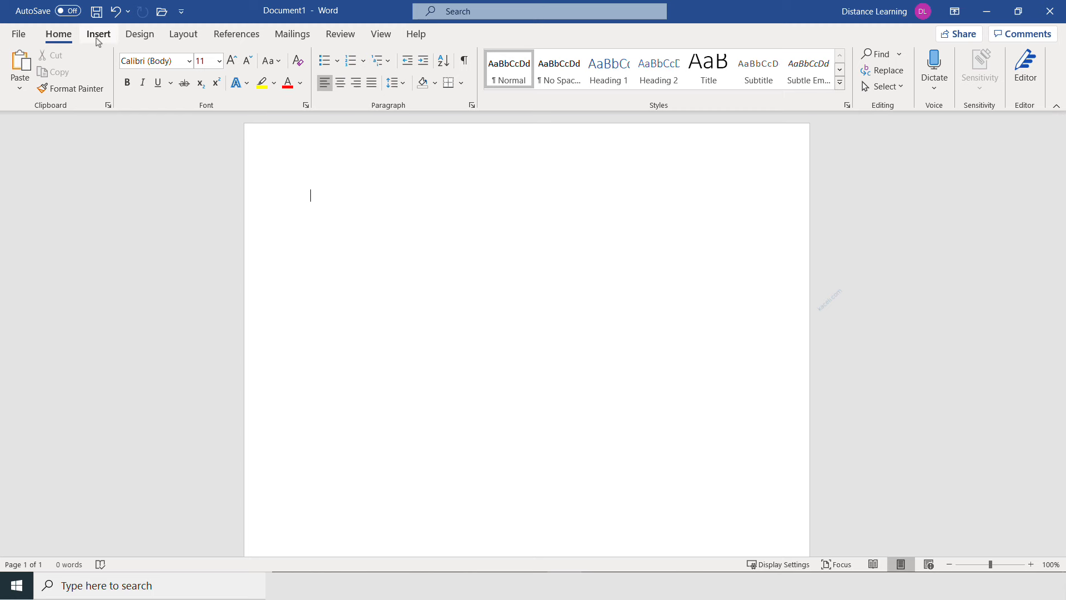
pyautogui.moveTo(959, 34)
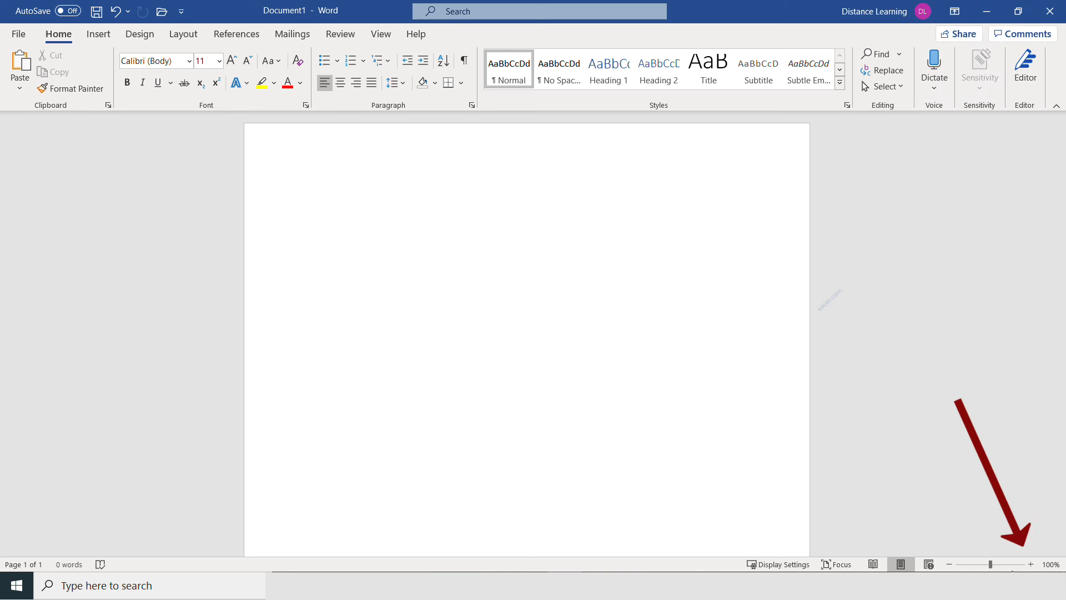
# Step: Zoom in to 110%, type 'This is my document.', and preview it in Read Mode before returning to Print Layout
pyautogui.click(1030, 564)
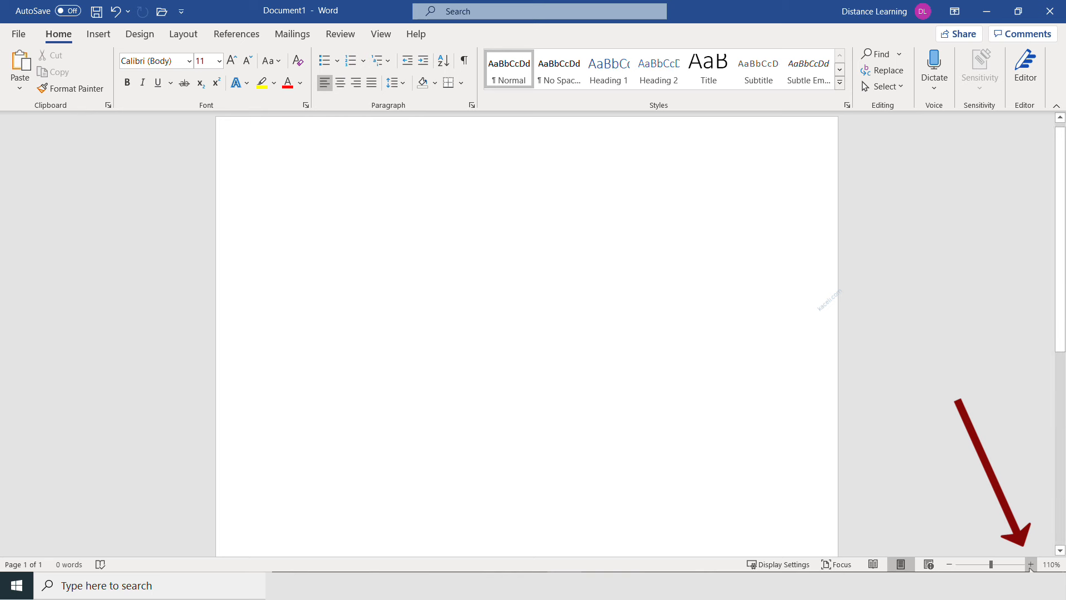
pyautogui.write('This is my document.')
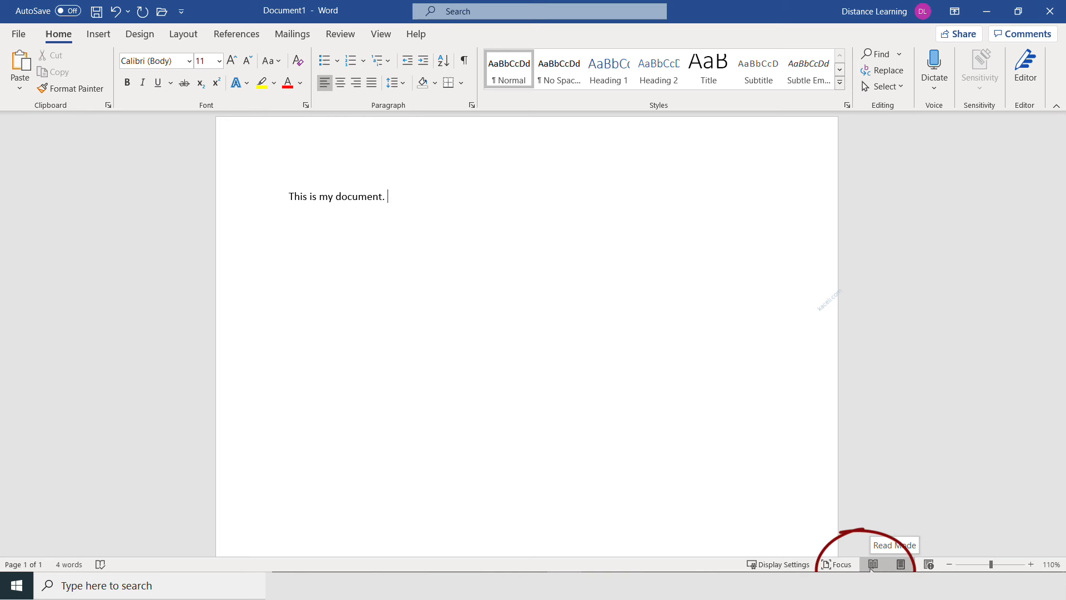
pyautogui.click(873, 564)
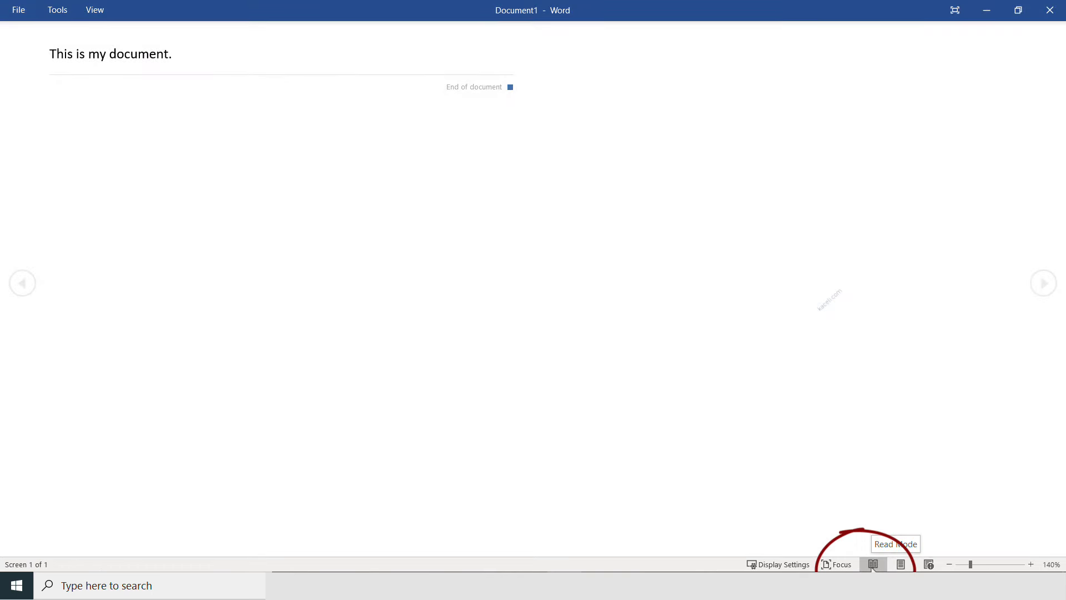
pyautogui.click(900, 563)
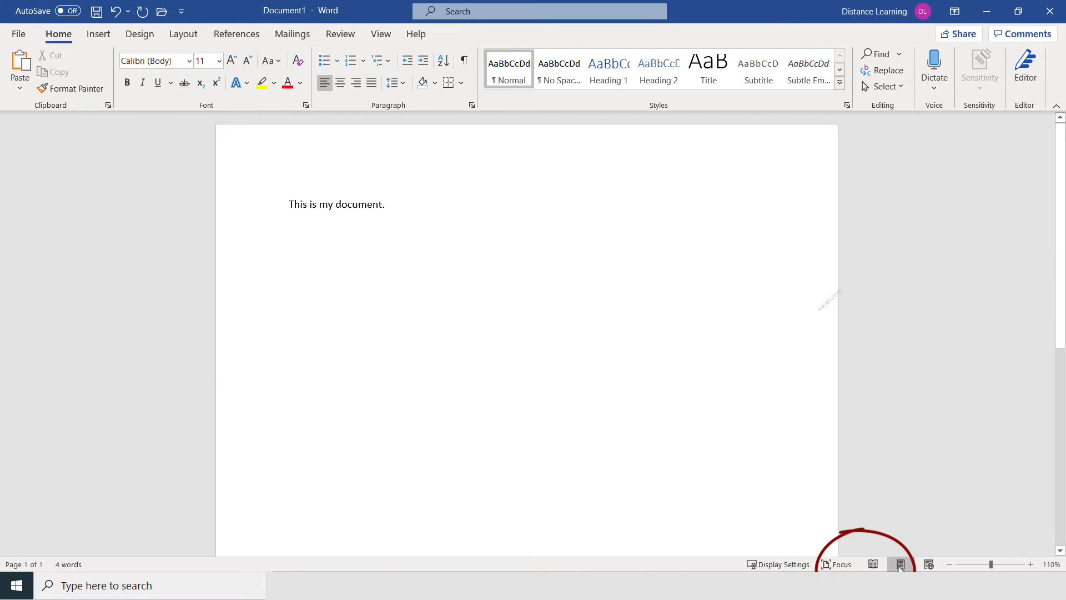
pyautogui.moveTo(901, 563)
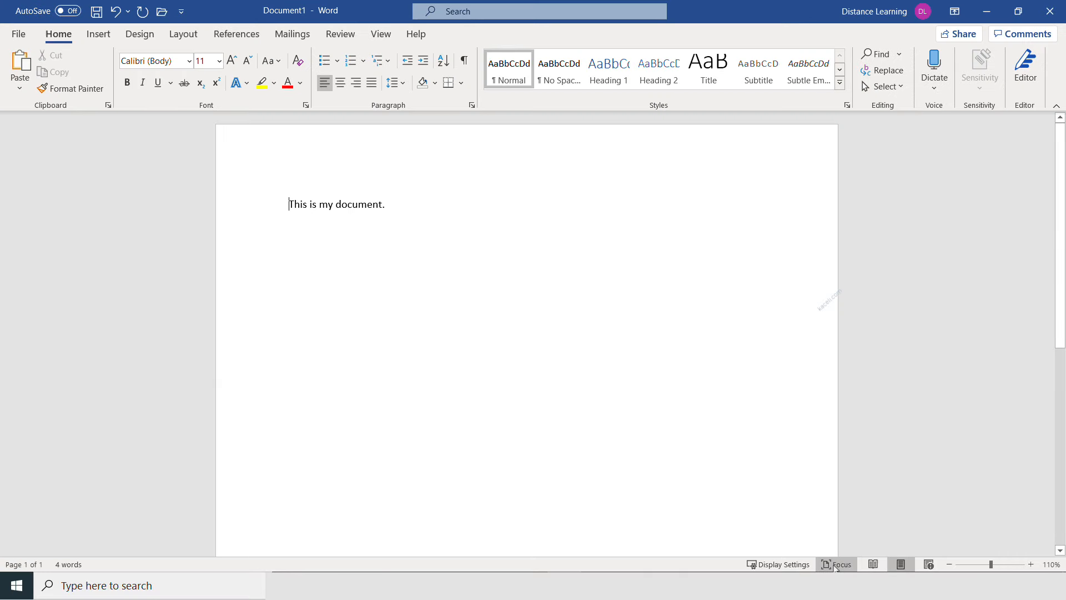
pyautogui.moveTo(68, 564)
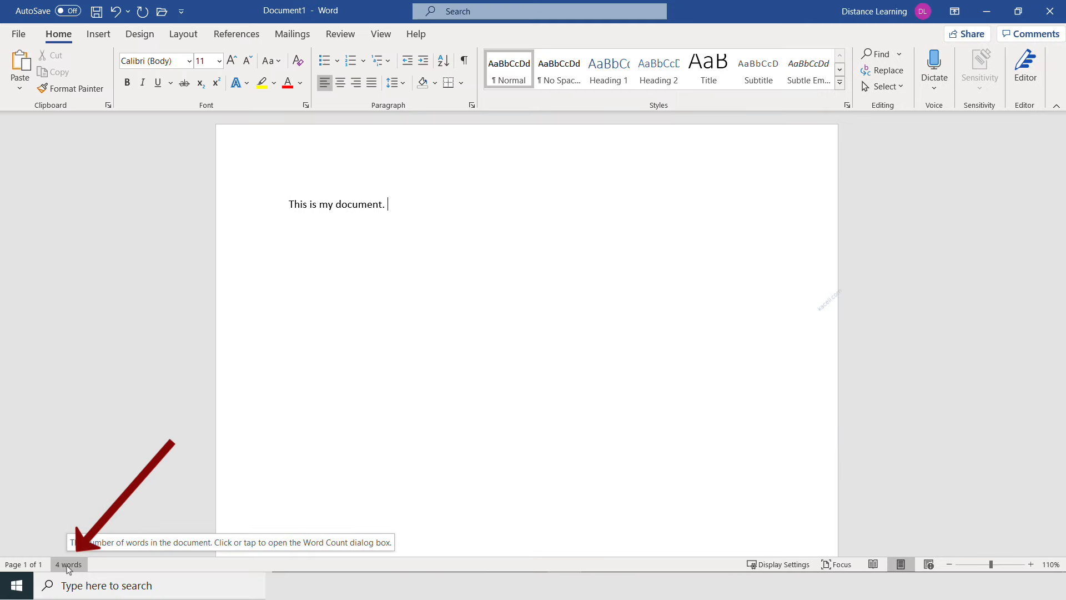
pyautogui.click(68, 563)
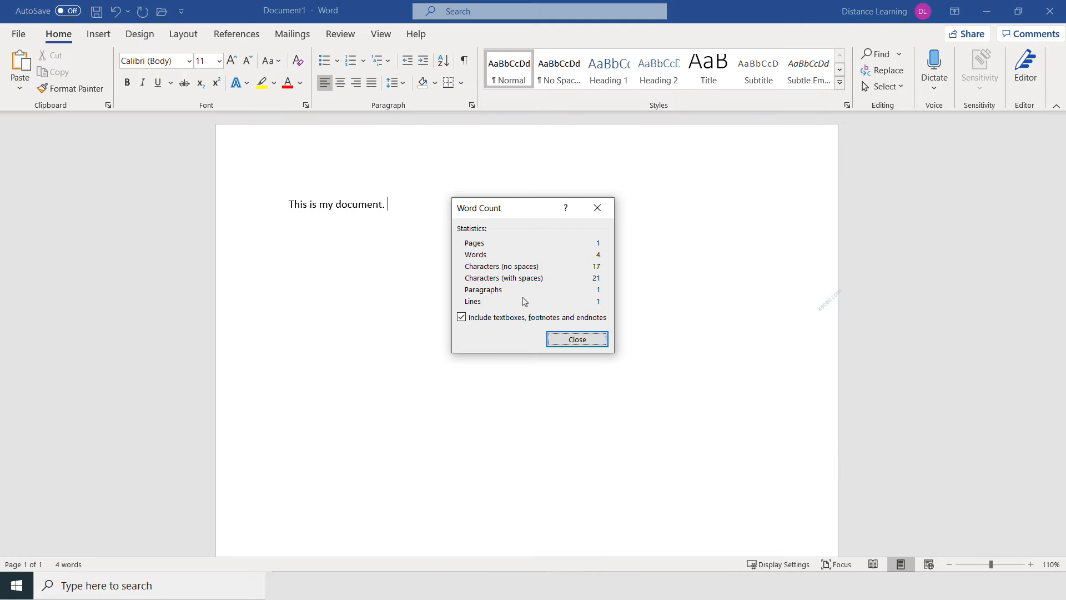
pyautogui.click(576, 339)
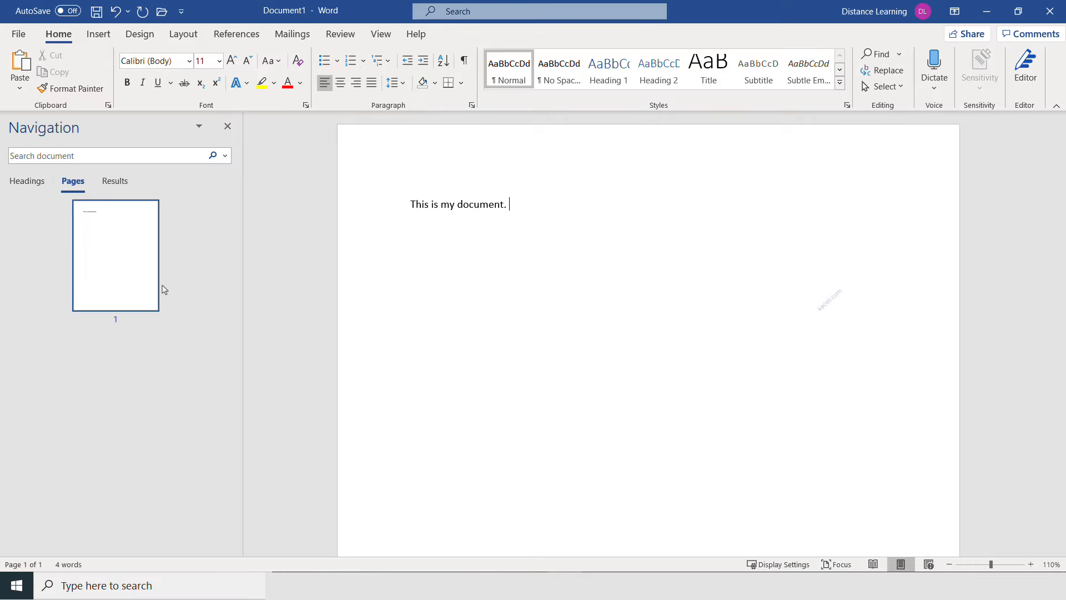
pyautogui.click(228, 127)
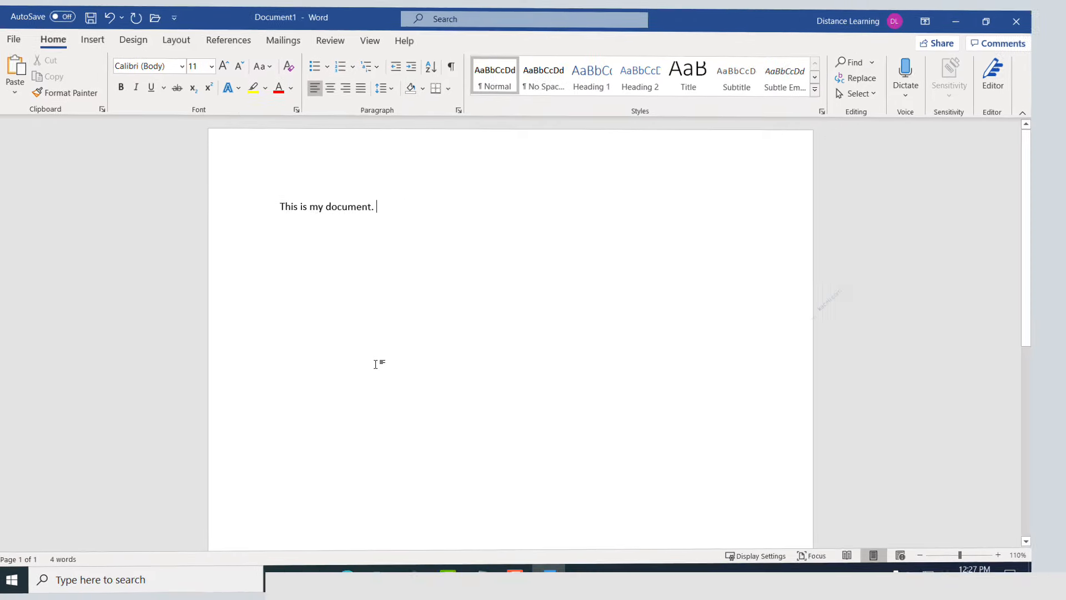